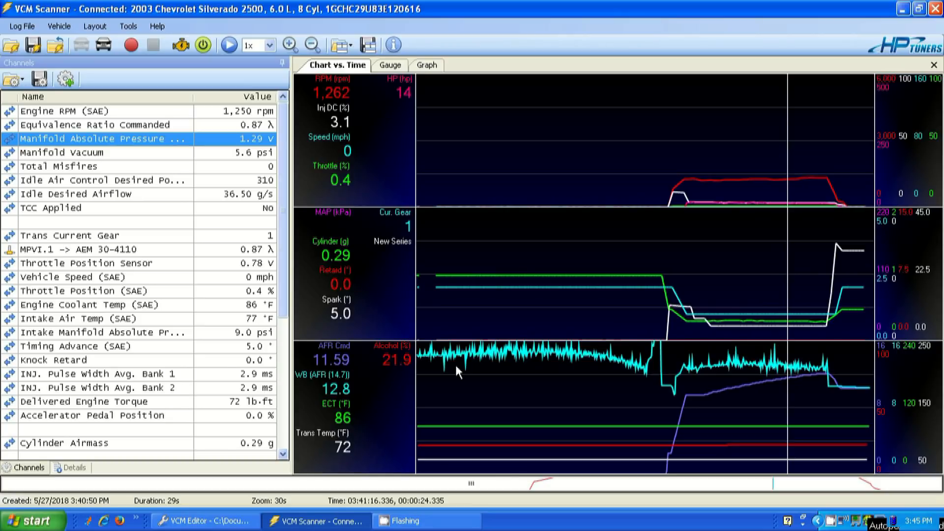
{"action": "mouse_move", "coordinate": [352, 364]}
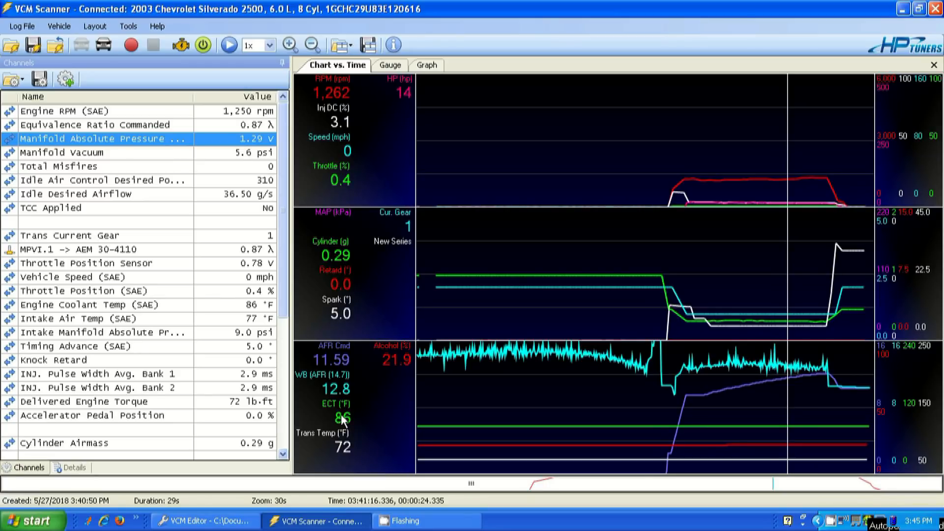
{"action": "mouse_move", "coordinate": [389, 373]}
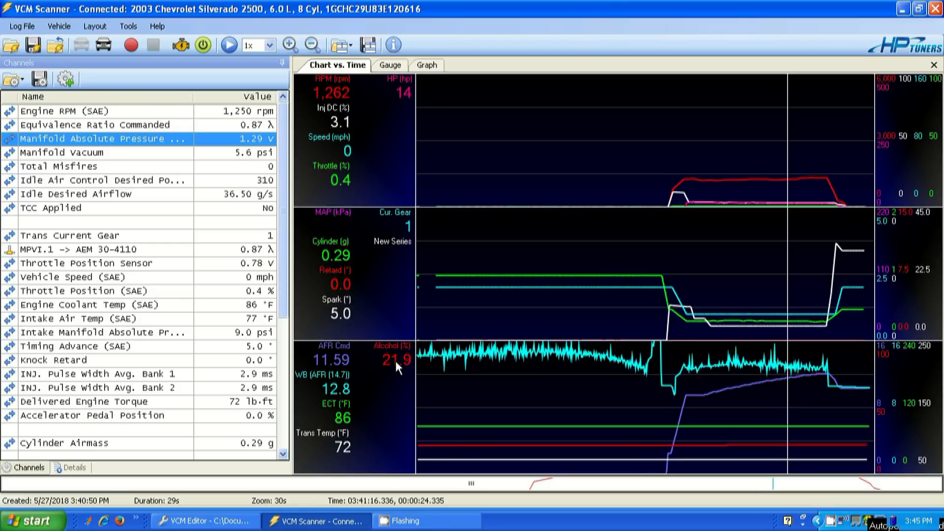
{"action": "mouse_move", "coordinate": [330, 358]}
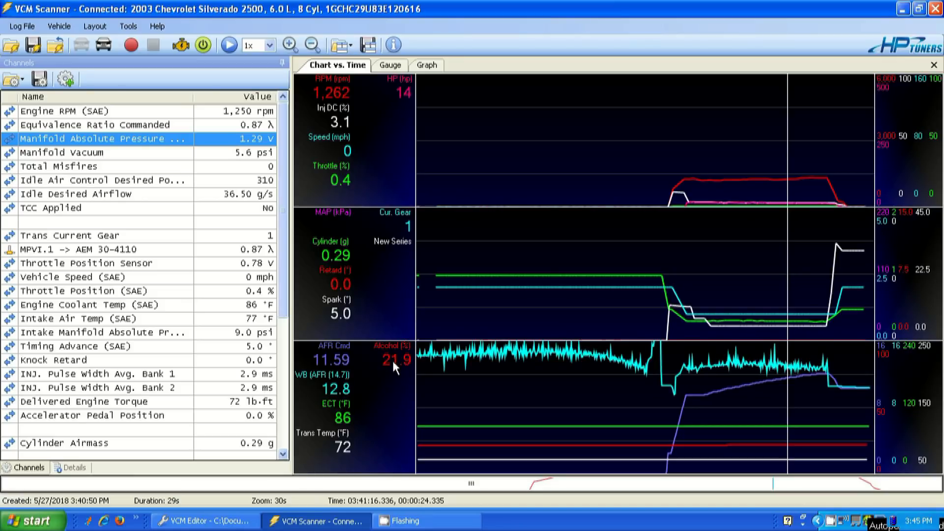
{"action": "mouse_move", "coordinate": [342, 403]}
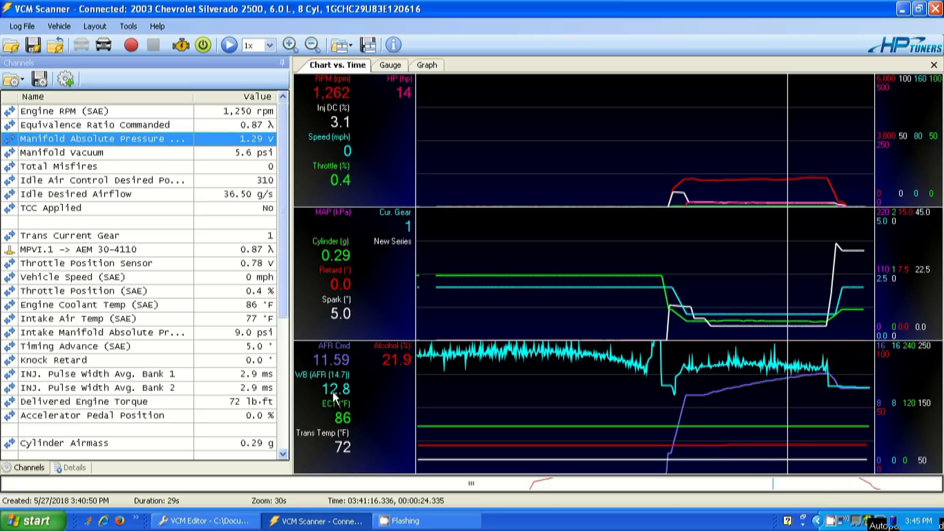
{"action": "mouse_move", "coordinate": [337, 381]}
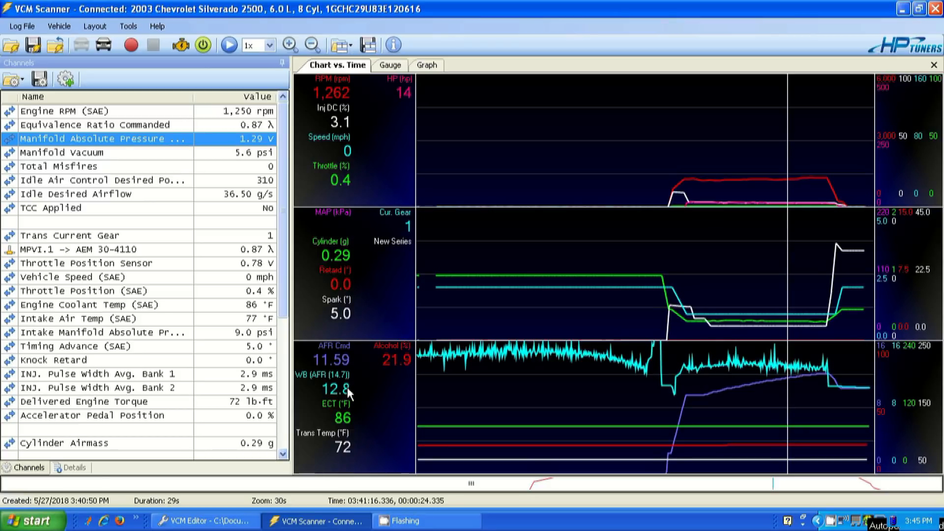
{"action": "mouse_move", "coordinate": [423, 94]}
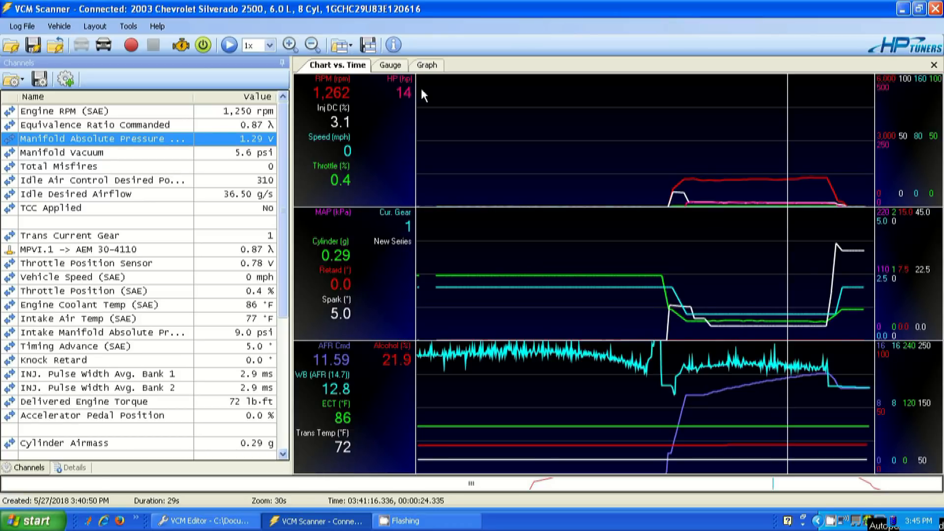
- Flip between the VE-AFR Err histogram and the time-based chart twice to compare them
{"action": "left_click", "coordinate": [426, 65]}
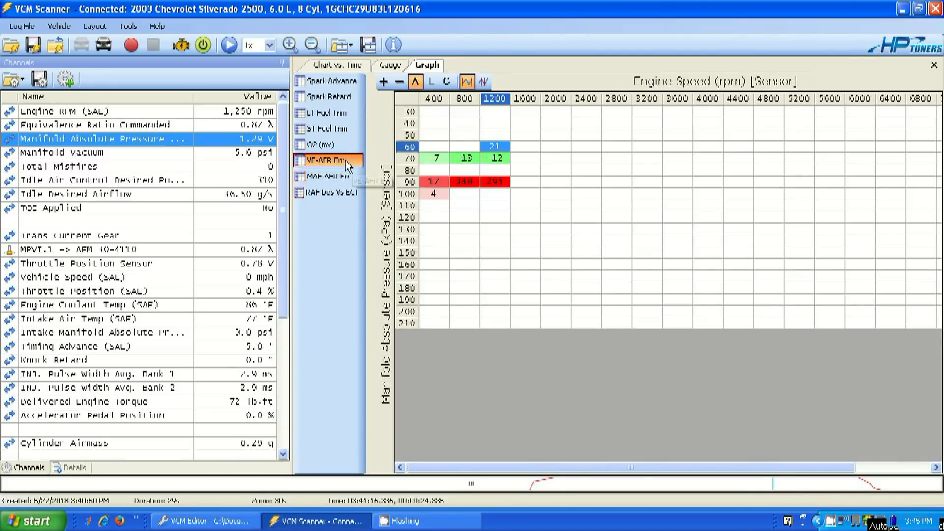
{"action": "mouse_move", "coordinate": [445, 168]}
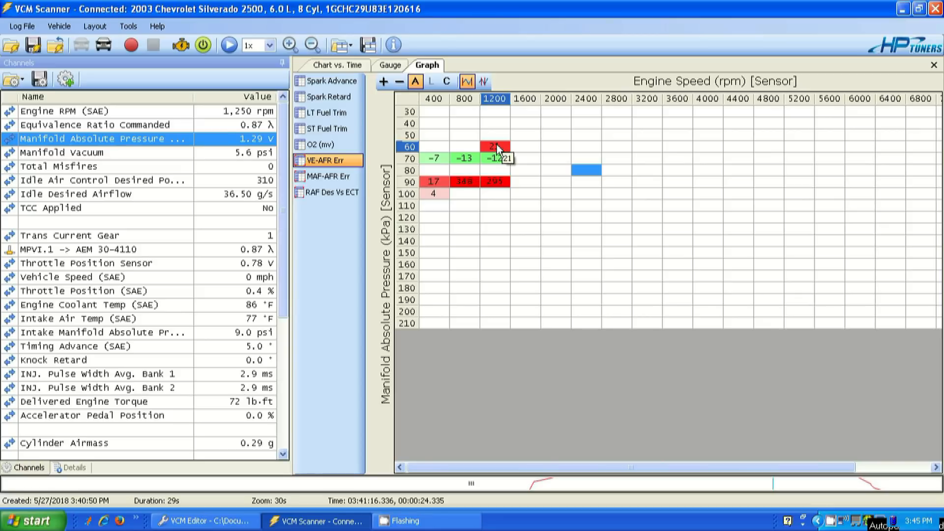
{"action": "left_click", "coordinate": [338, 65]}
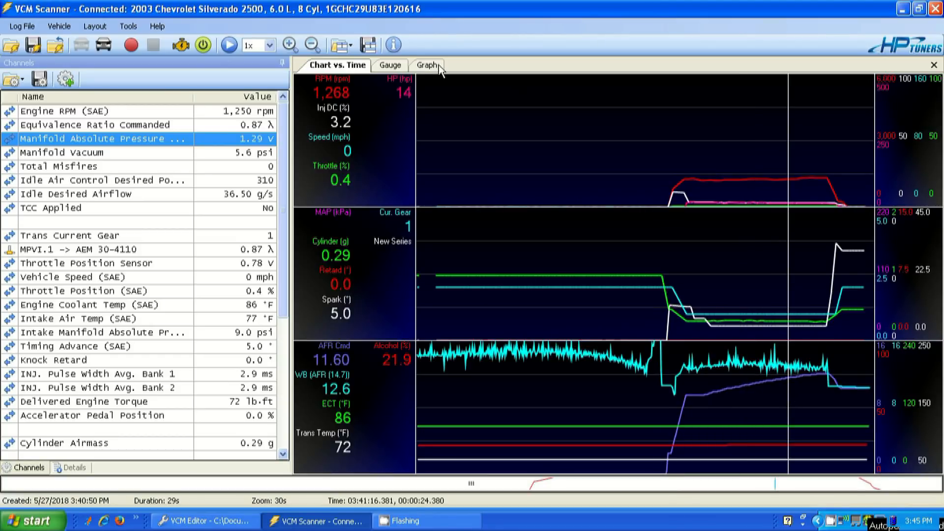
{"action": "left_click", "coordinate": [426, 65]}
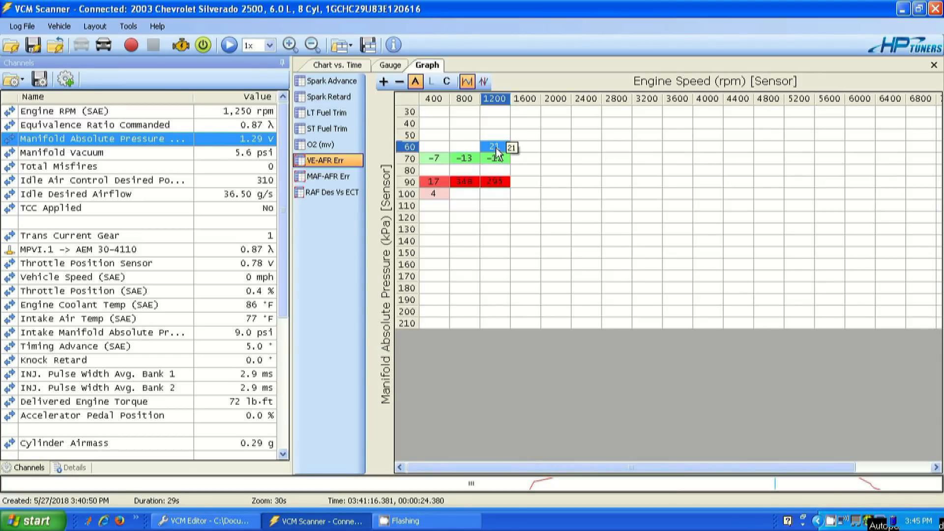
{"action": "left_click", "coordinate": [338, 65]}
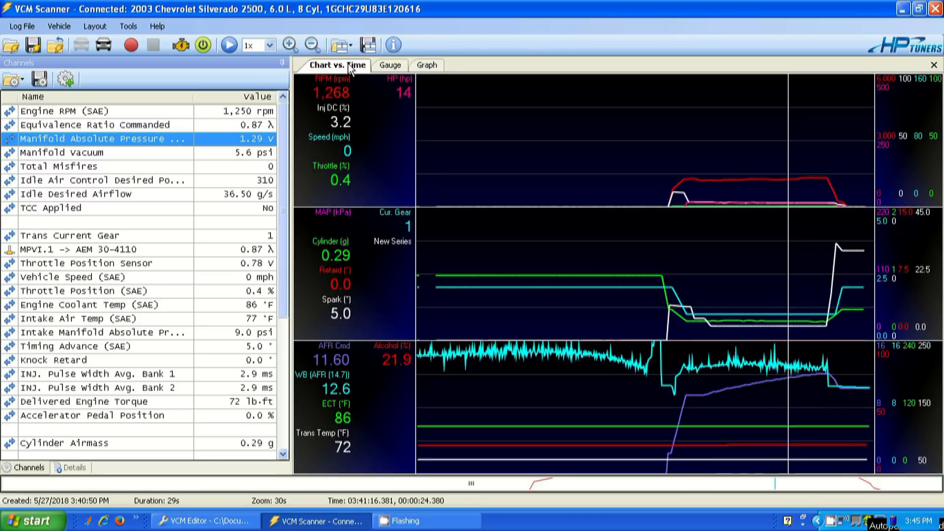
{"action": "mouse_move", "coordinate": [348, 366]}
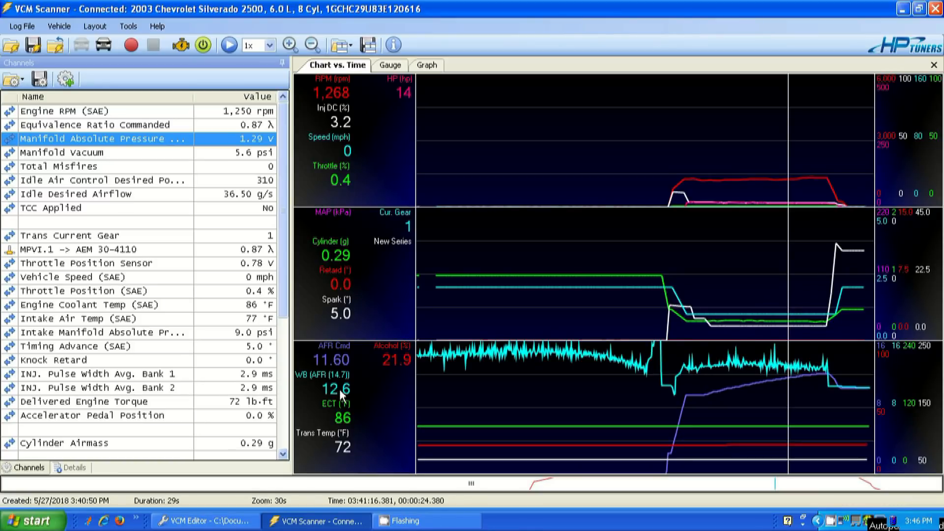
{"action": "mouse_move", "coordinate": [347, 400]}
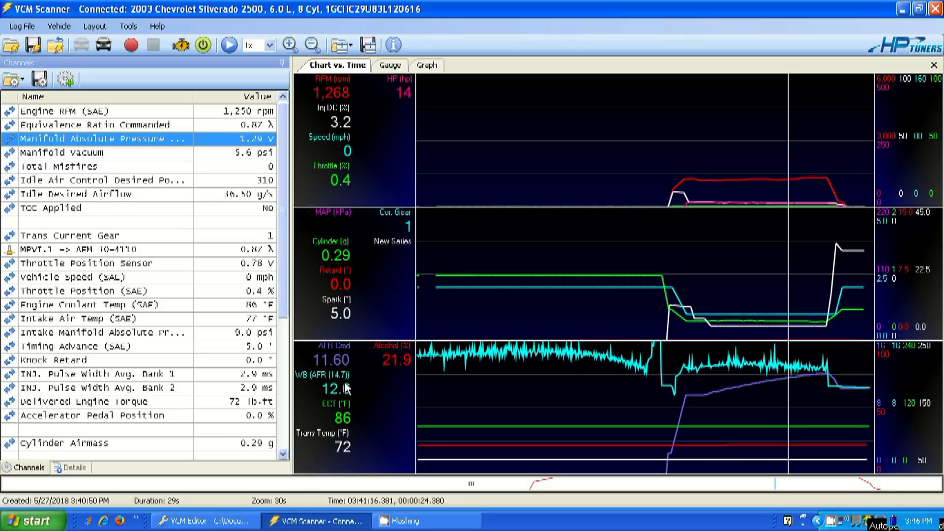
{"action": "mouse_move", "coordinate": [334, 366]}
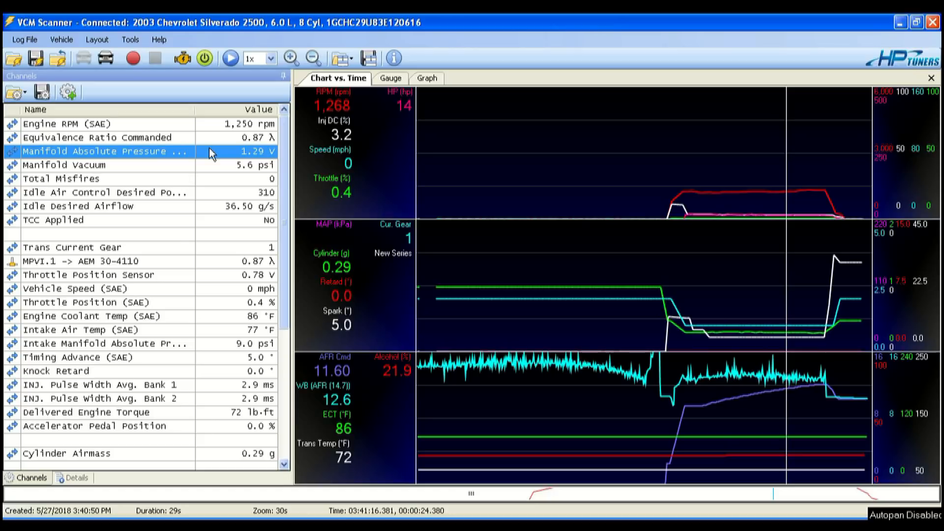
{"action": "mouse_move", "coordinate": [65, 144]}
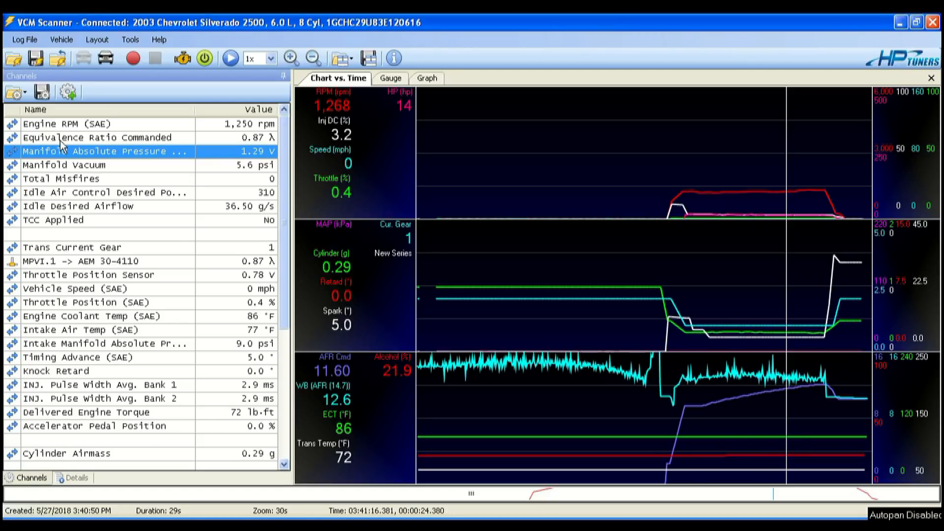
{"action": "mouse_move", "coordinate": [30, 144]}
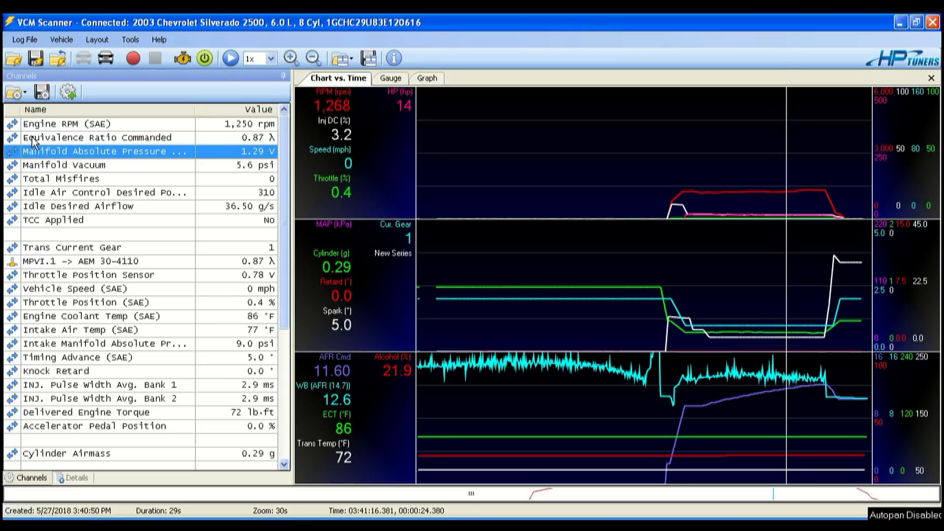
{"action": "mouse_move", "coordinate": [77, 253]}
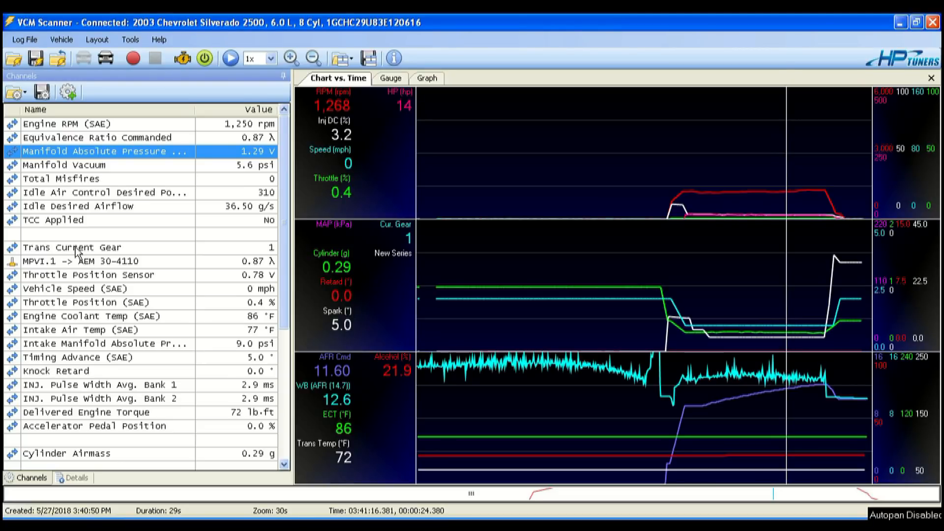
{"action": "mouse_move", "coordinate": [133, 275]}
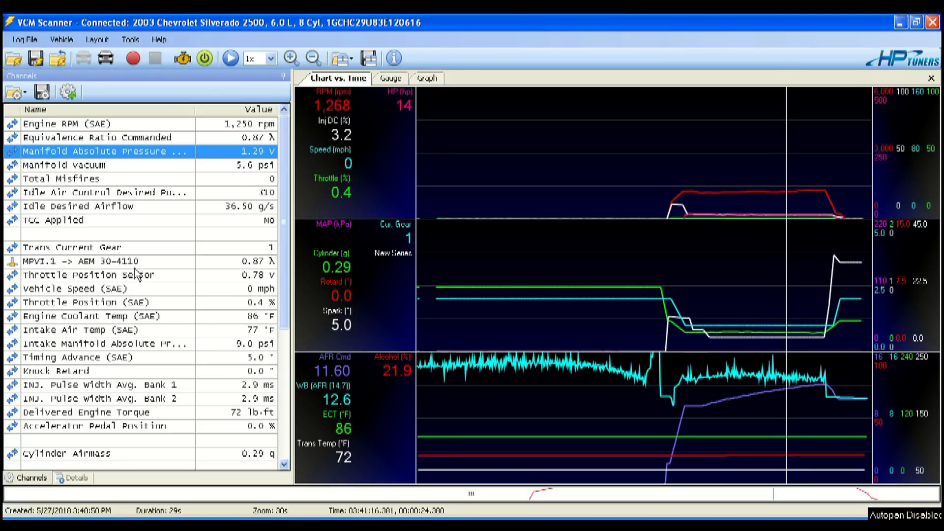
{"action": "mouse_move", "coordinate": [72, 145]}
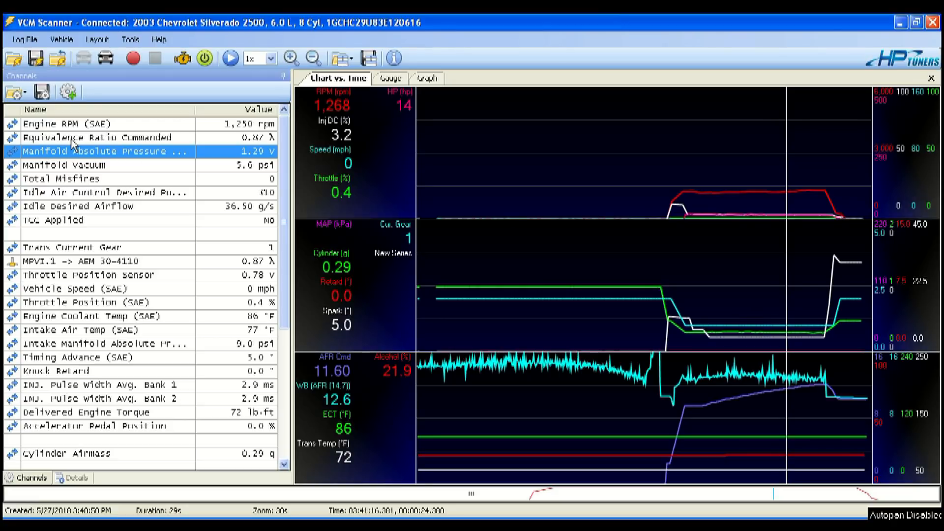
{"action": "mouse_move", "coordinate": [140, 215]}
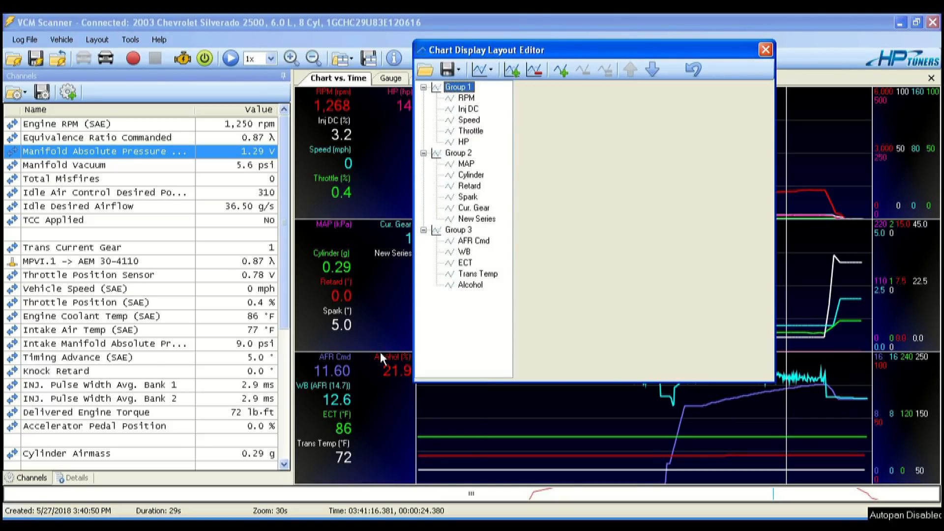
- Copy the WB series in Group 3 and give the duplicate an orange plot colour
{"action": "left_click", "coordinate": [463, 251]}
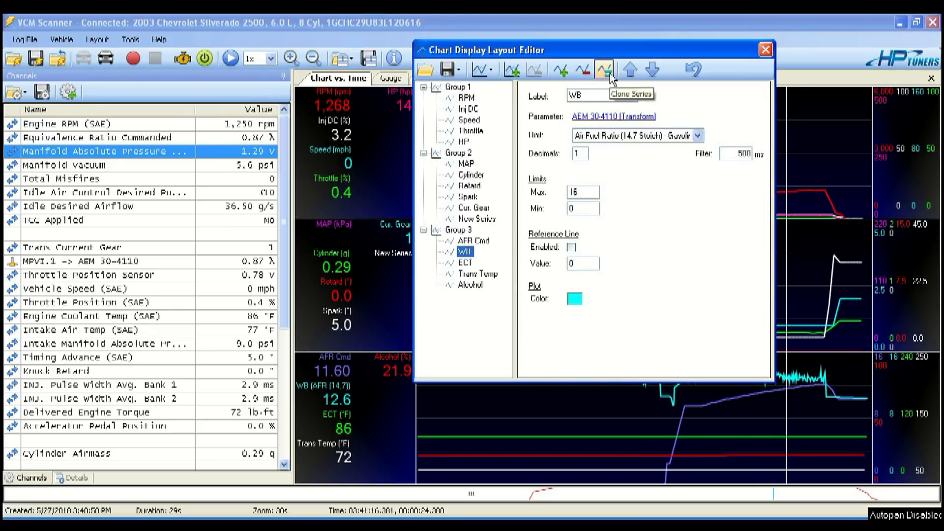
{"action": "left_click", "coordinate": [604, 69]}
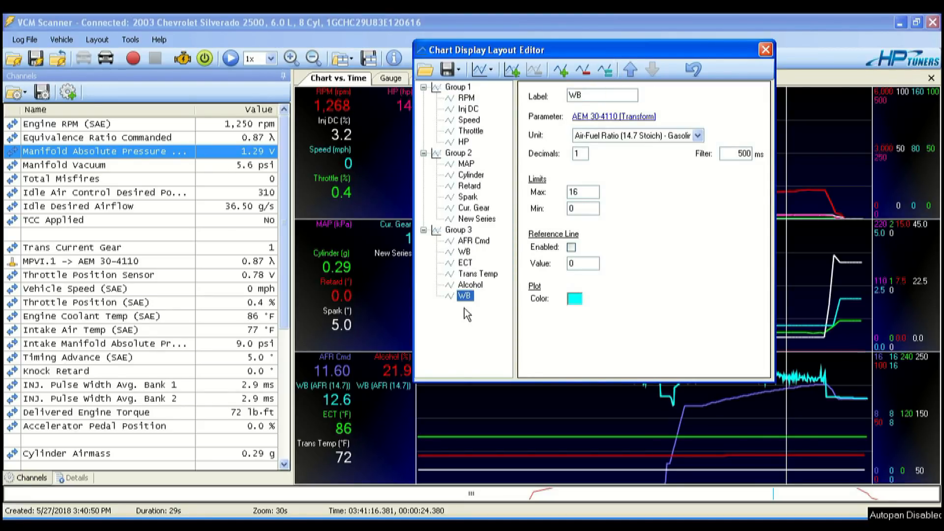
{"action": "mouse_move", "coordinate": [508, 305]}
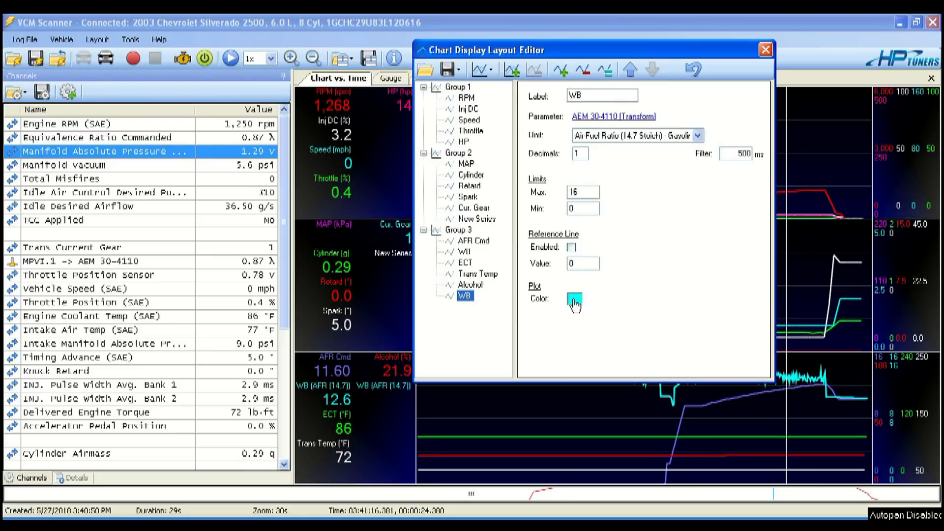
{"action": "left_click", "coordinate": [572, 300]}
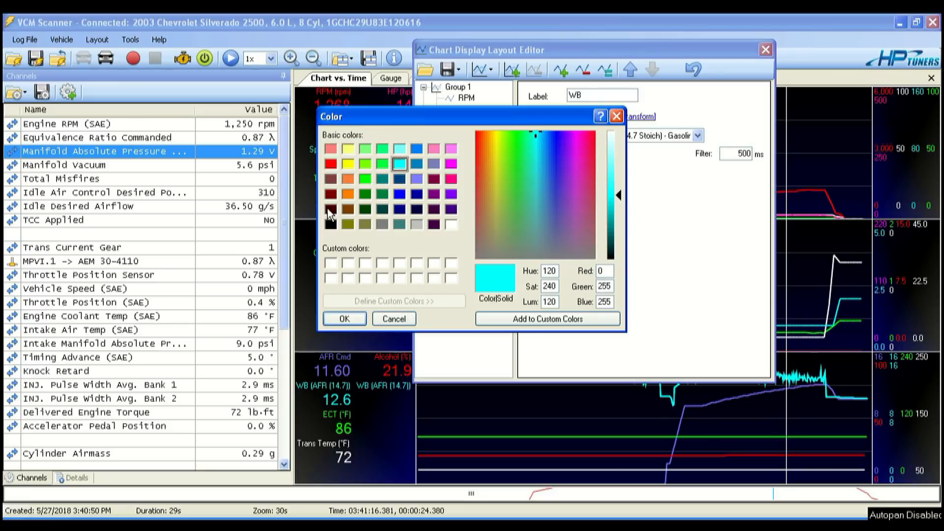
{"action": "left_click", "coordinate": [348, 195]}
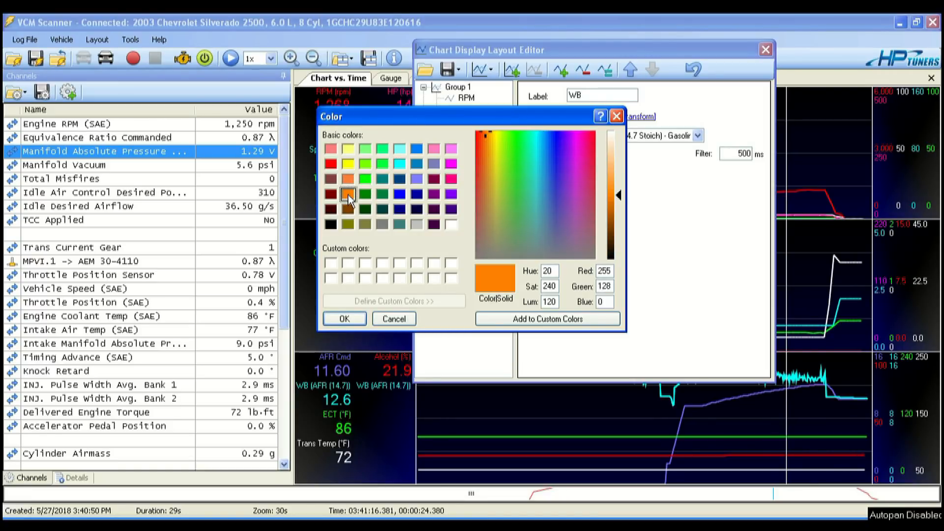
{"action": "left_click", "coordinate": [343, 319]}
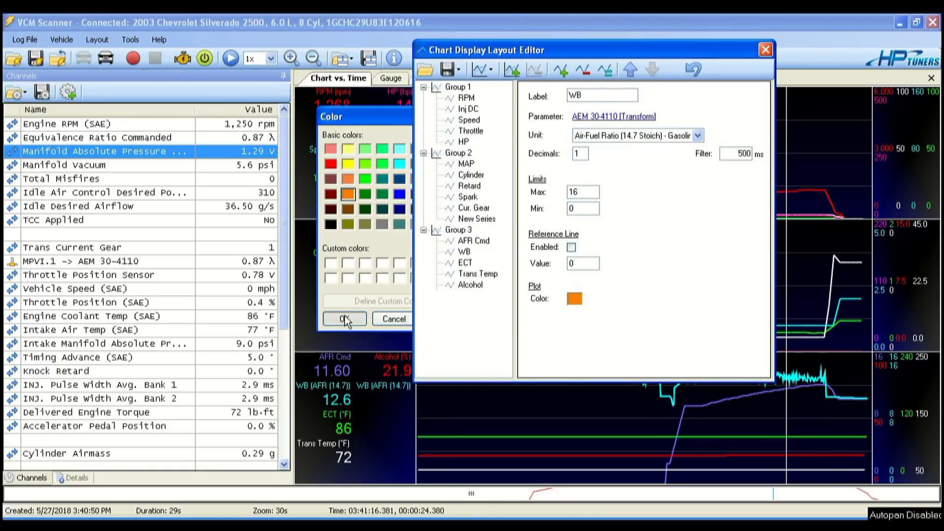
{"action": "left_click", "coordinate": [343, 319]}
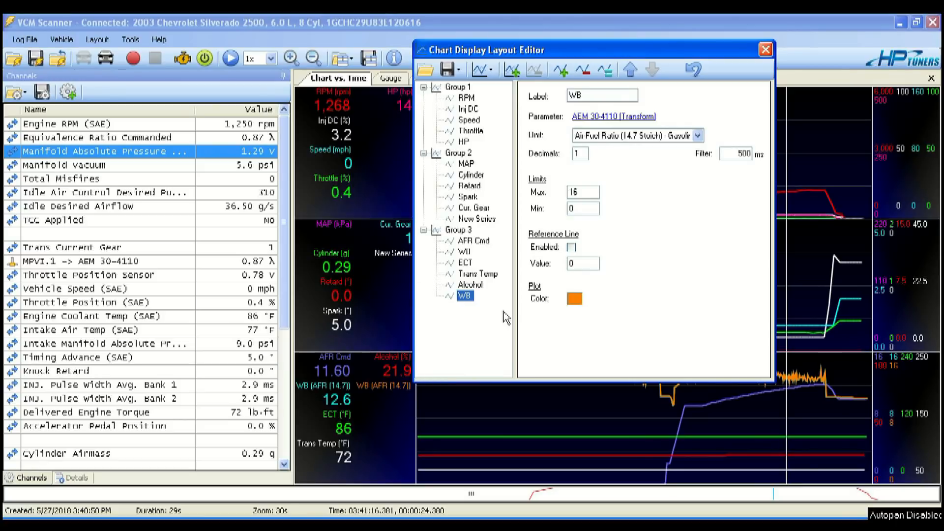
{"action": "mouse_move", "coordinate": [570, 289]}
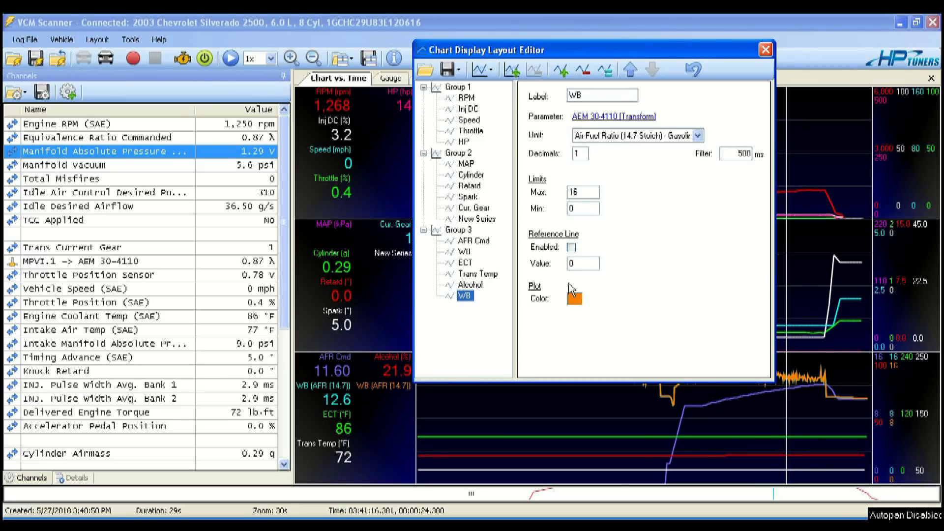
{"action": "mouse_move", "coordinate": [662, 156]}
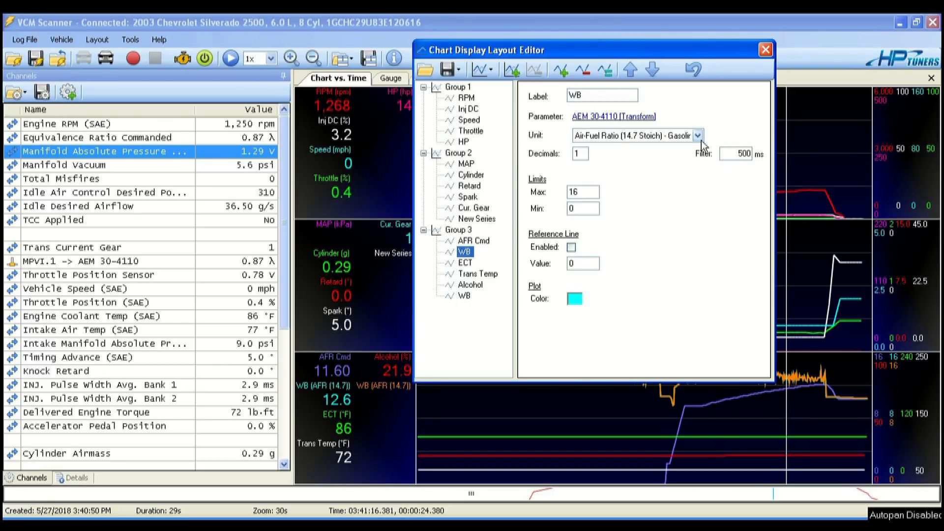
- Display the WB series in Lambda units with a minimum limit of .5
{"action": "left_click", "coordinate": [697, 135]}
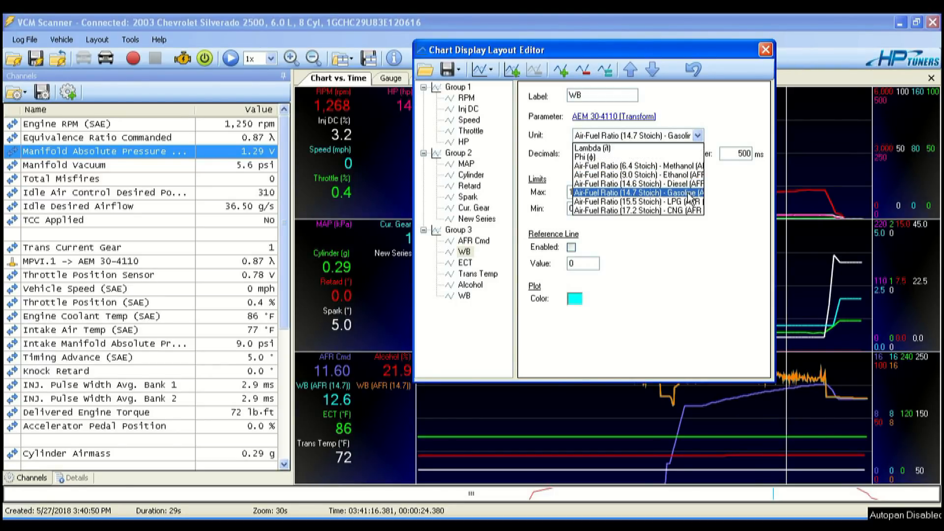
{"action": "mouse_move", "coordinate": [593, 148]}
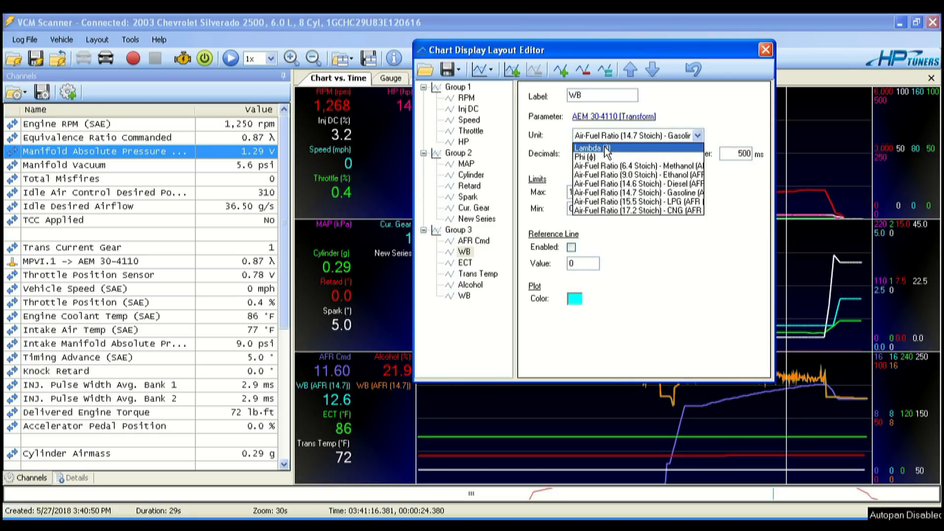
{"action": "left_click", "coordinate": [594, 149]}
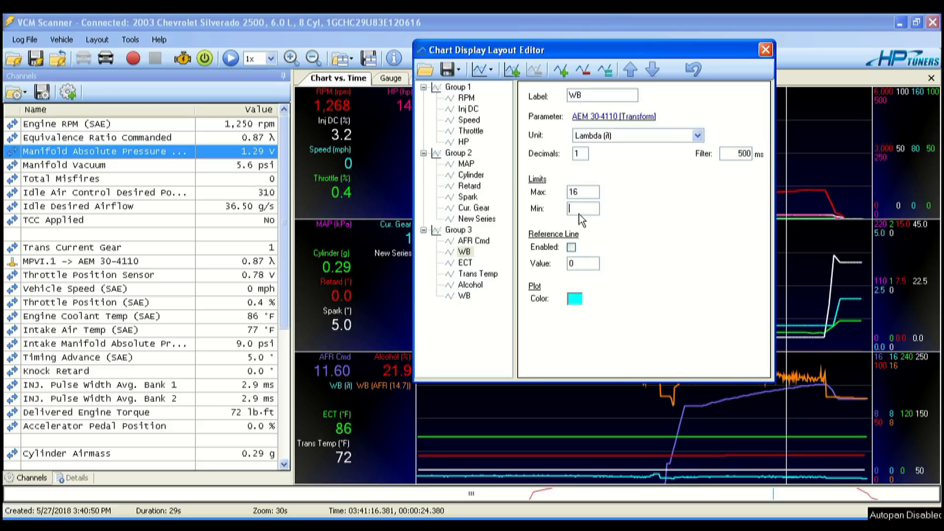
{"action": "type", "text": ".5"}
{"action": "left_click", "coordinate": [583, 191]}
{"action": "type", "text": "1.5"}
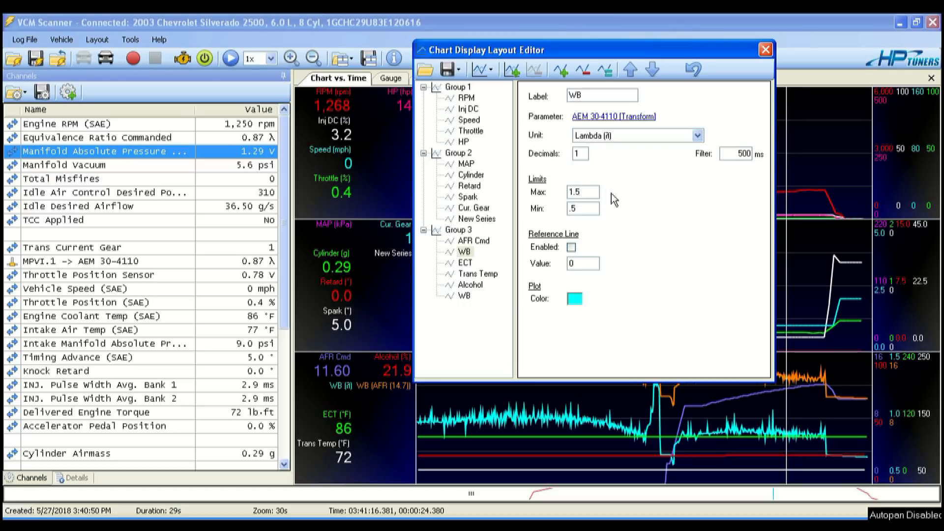
{"action": "mouse_move", "coordinate": [595, 204]}
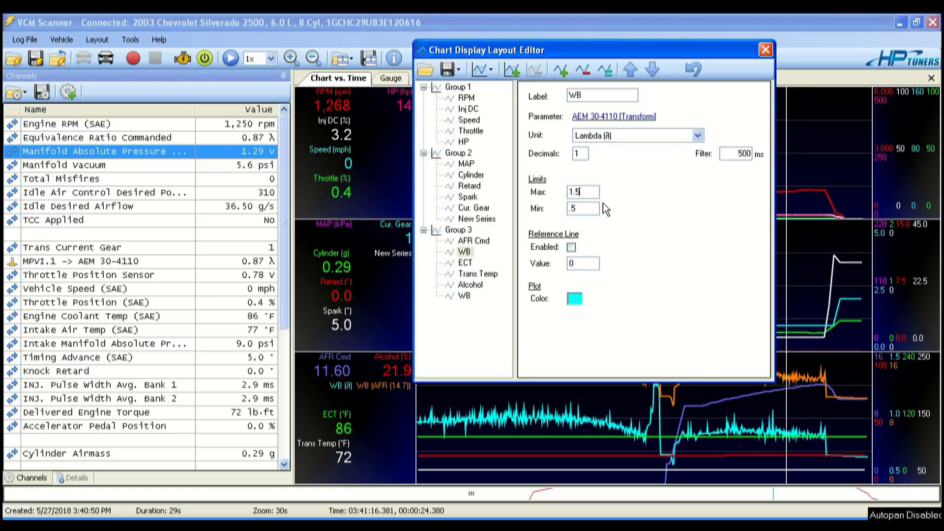
{"action": "mouse_move", "coordinate": [661, 176]}
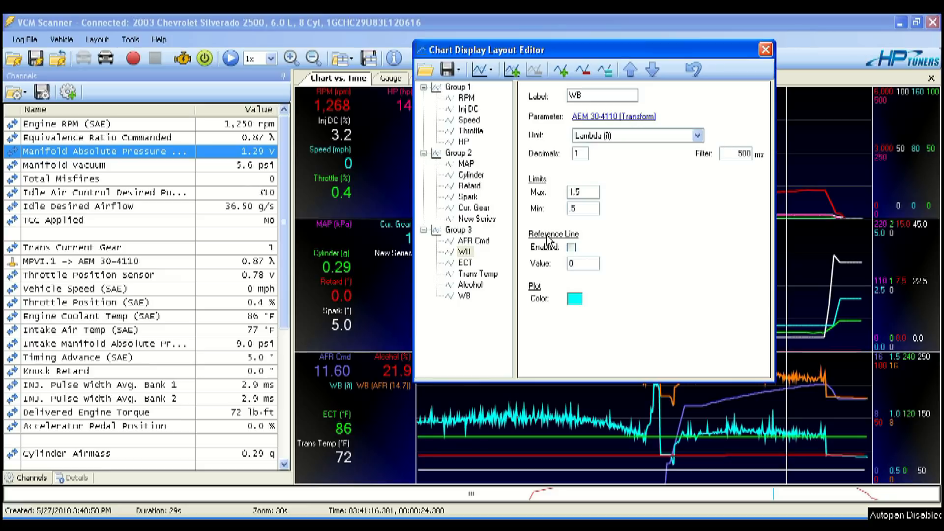
- Swap the AFR Cmd trace's parameter to Equivalence Ratio Commanded, filtering the list by 'co'
{"action": "left_click", "coordinate": [475, 240]}
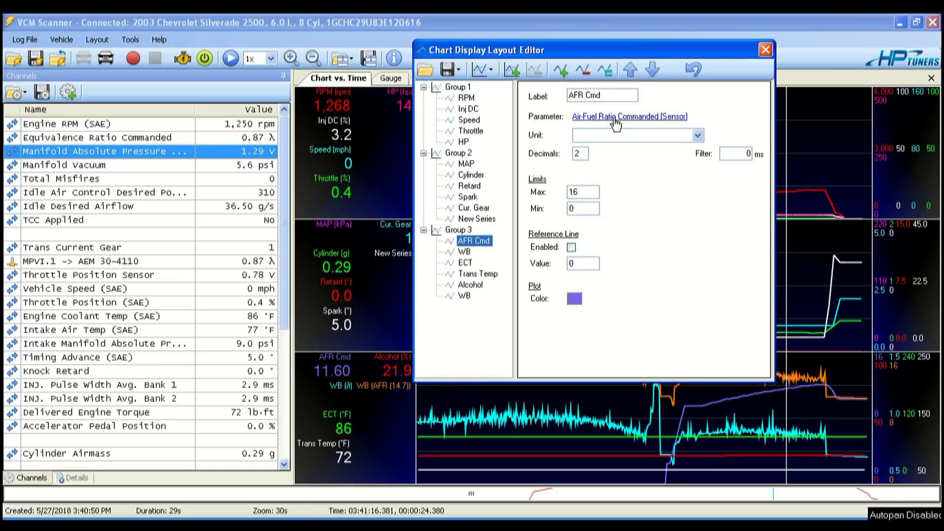
{"action": "left_click", "coordinate": [628, 116]}
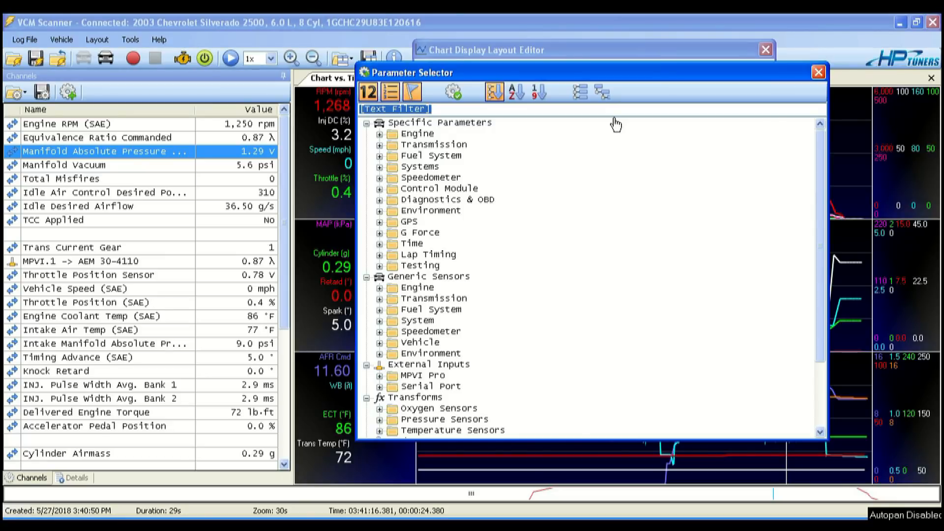
{"action": "type", "text": "c"}
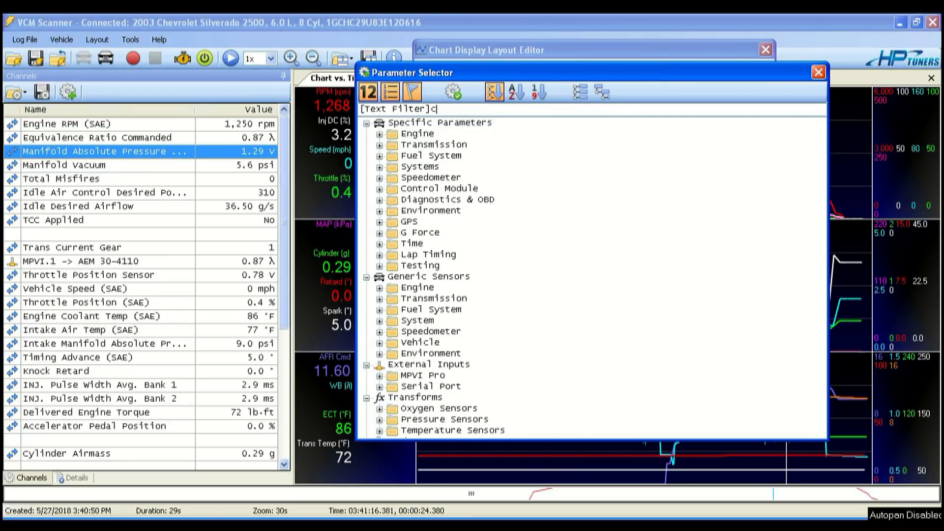
{"action": "type", "text": "omm"}
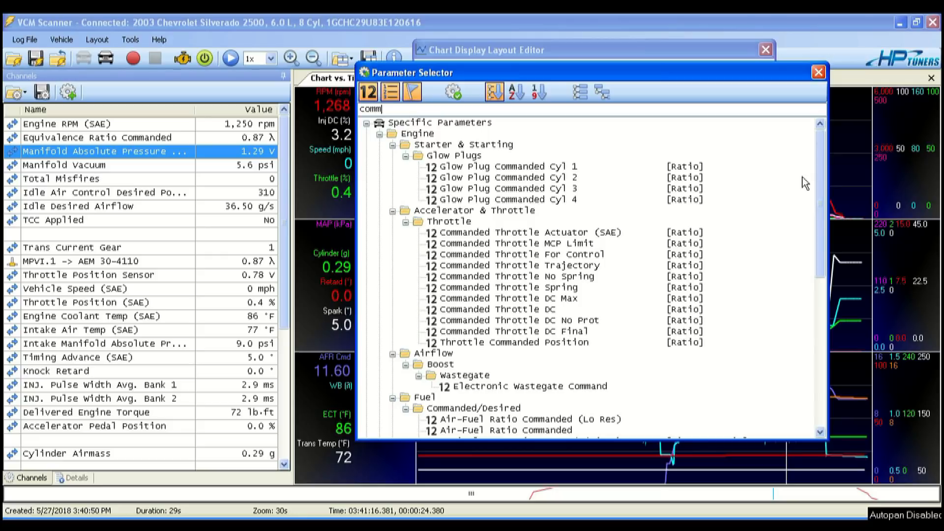
{"action": "scroll", "scroll_direction": "down", "scroll_amount": 3}
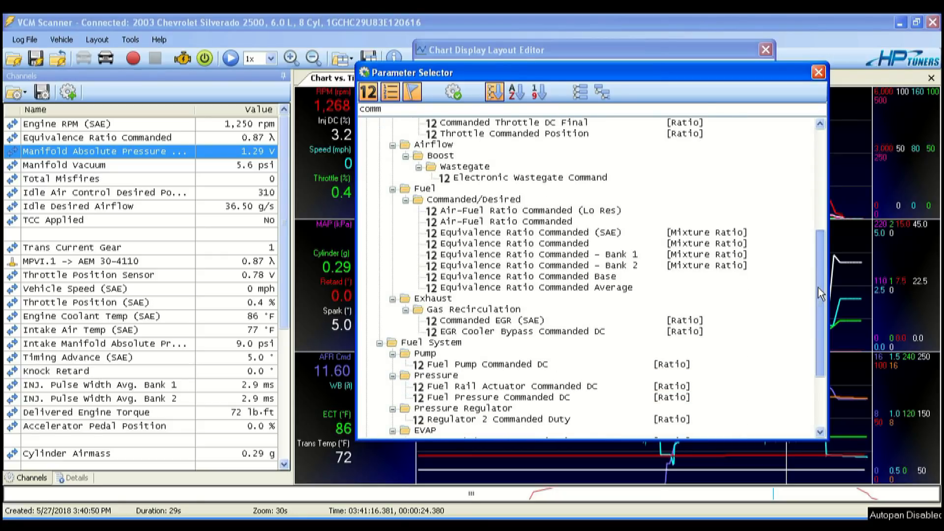
{"action": "scroll", "scroll_direction": "down", "scroll_amount": 3}
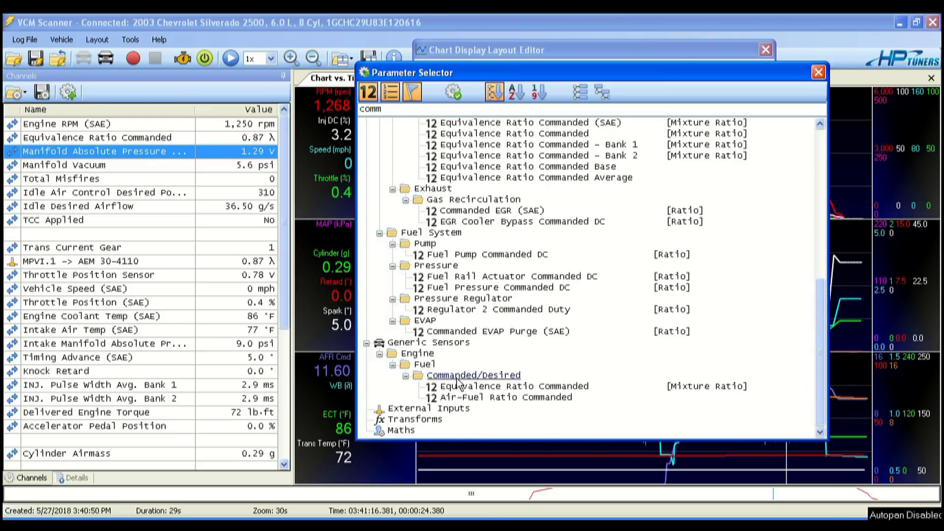
{"action": "left_click", "coordinate": [522, 386]}
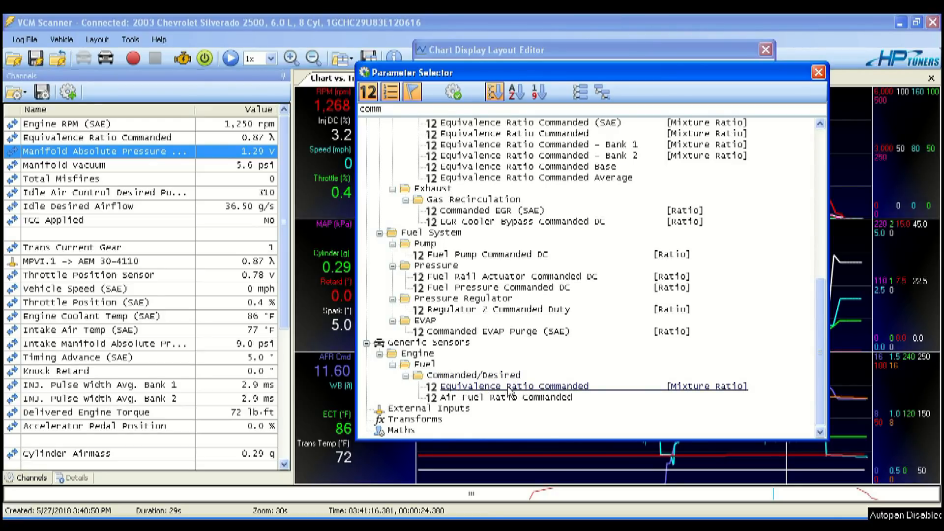
{"action": "left_click", "coordinate": [512, 385]}
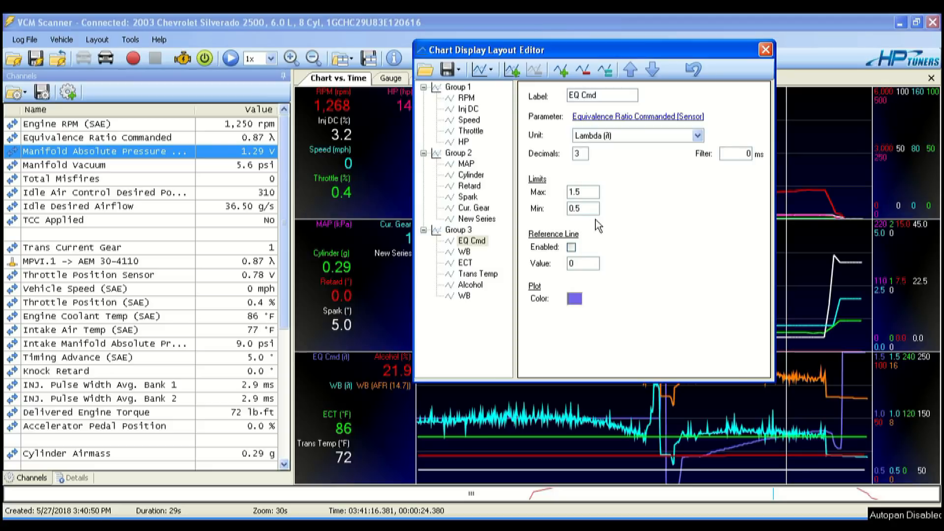
- Adjust the trace's maximum limit, close the layout editor and view the VE-AFR error histogram
{"action": "left_click", "coordinate": [582, 192]}
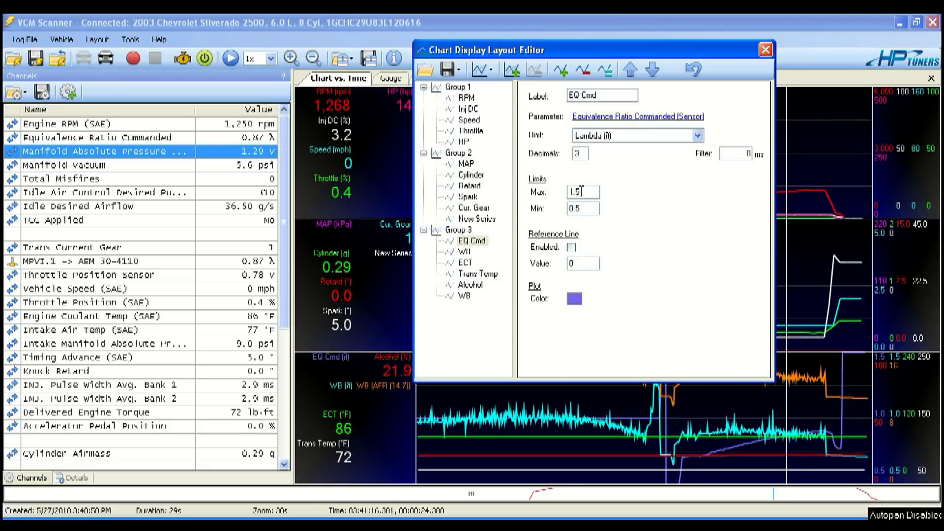
{"action": "mouse_move", "coordinate": [587, 226]}
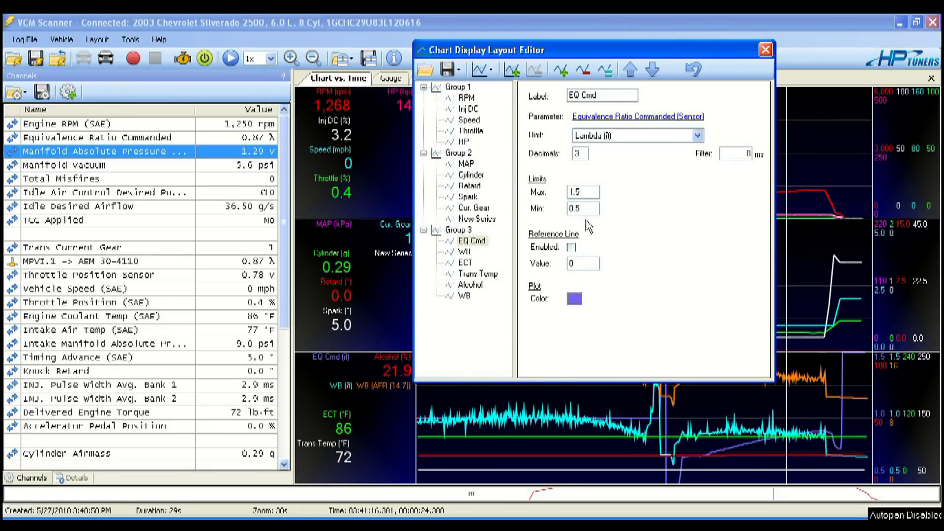
{"action": "mouse_move", "coordinate": [607, 224]}
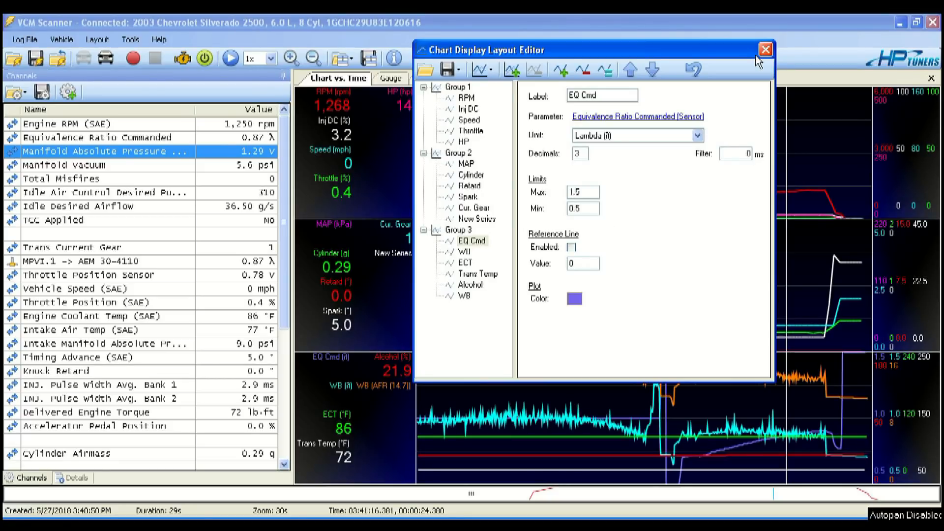
{"action": "mouse_move", "coordinate": [766, 50]}
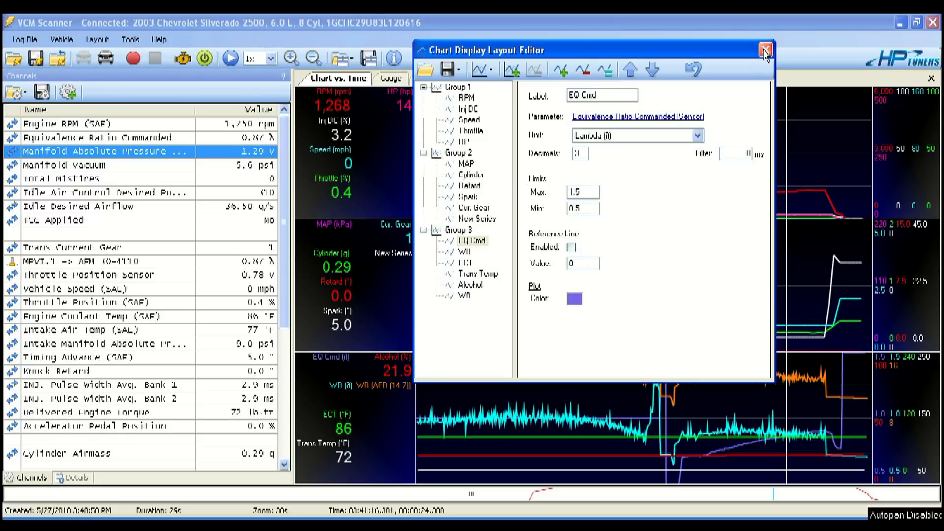
{"action": "left_click", "coordinate": [765, 50]}
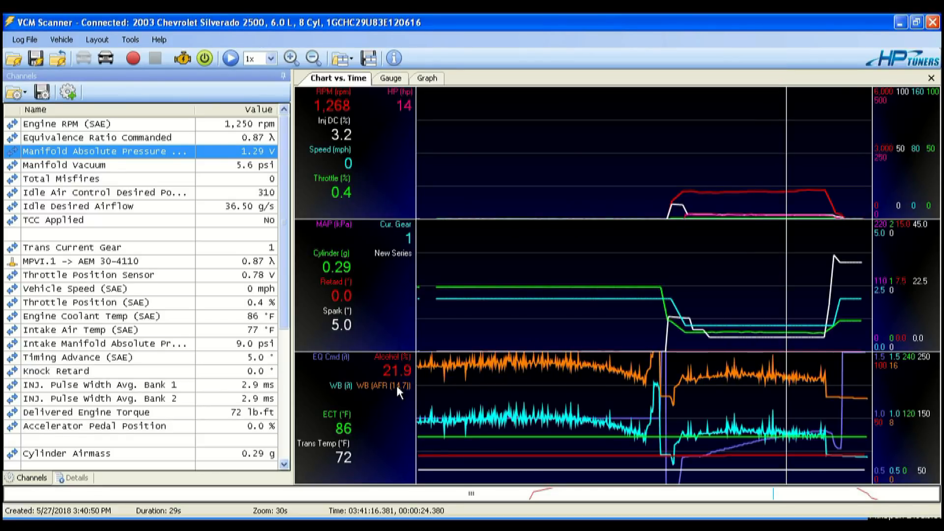
{"action": "left_click", "coordinate": [426, 78]}
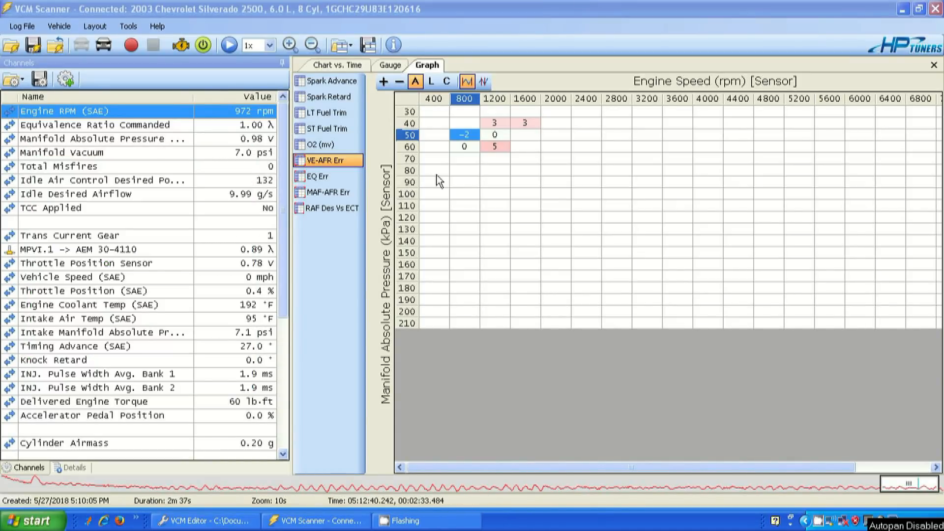
{"action": "mouse_move", "coordinate": [470, 175]}
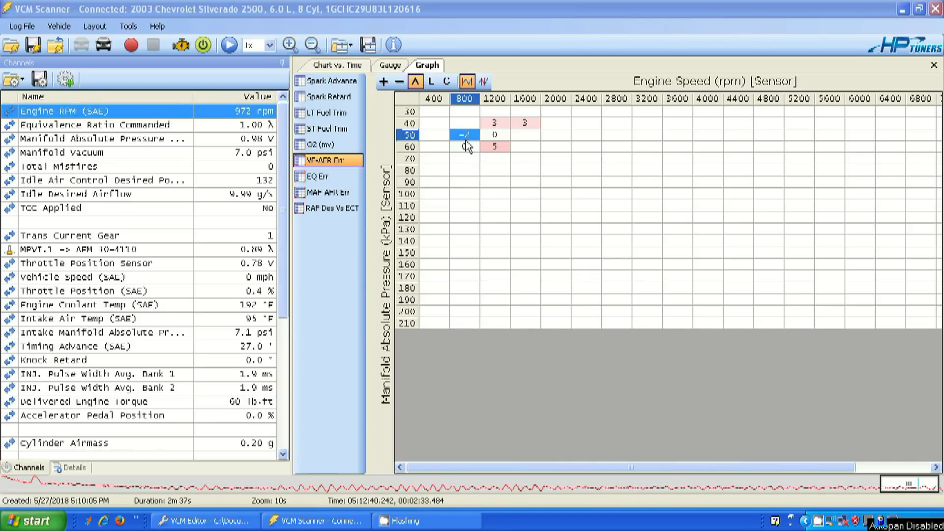
- Compare the EQ Err and VE-AFR Err histograms at the 800 rpm column, then return to the time chart
{"action": "left_click", "coordinate": [464, 158]}
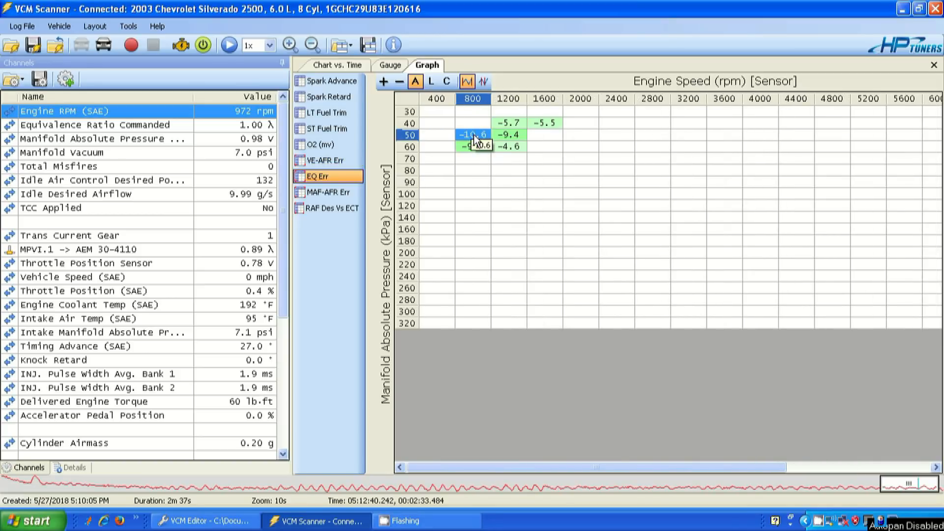
{"action": "mouse_move", "coordinate": [477, 144]}
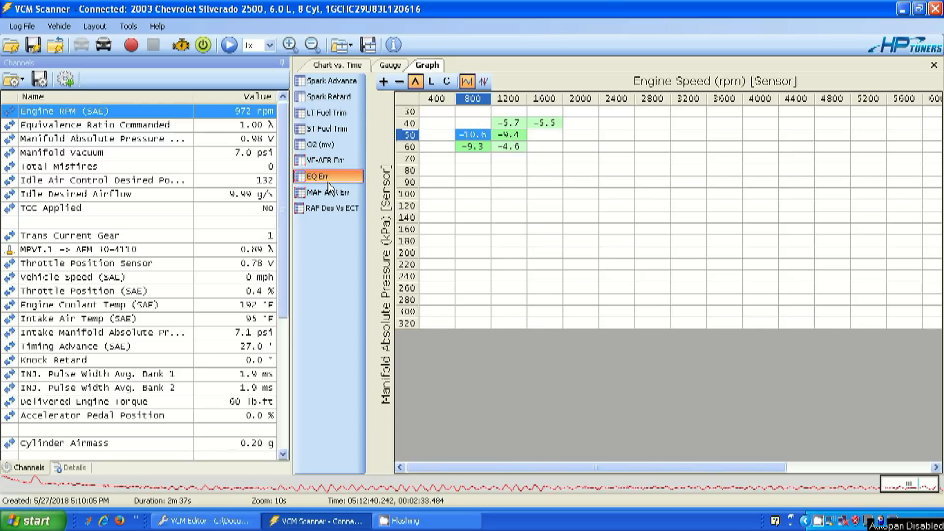
{"action": "mouse_move", "coordinate": [330, 190]}
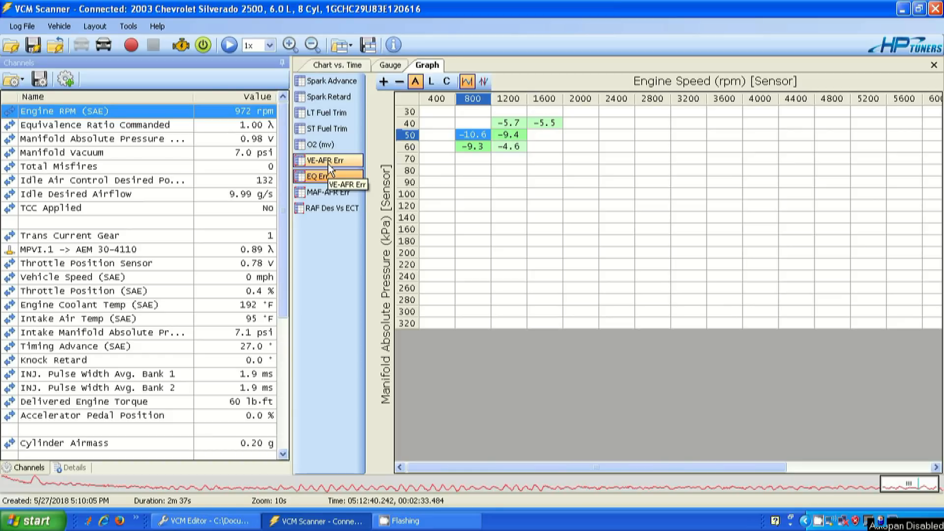
{"action": "left_click", "coordinate": [329, 160]}
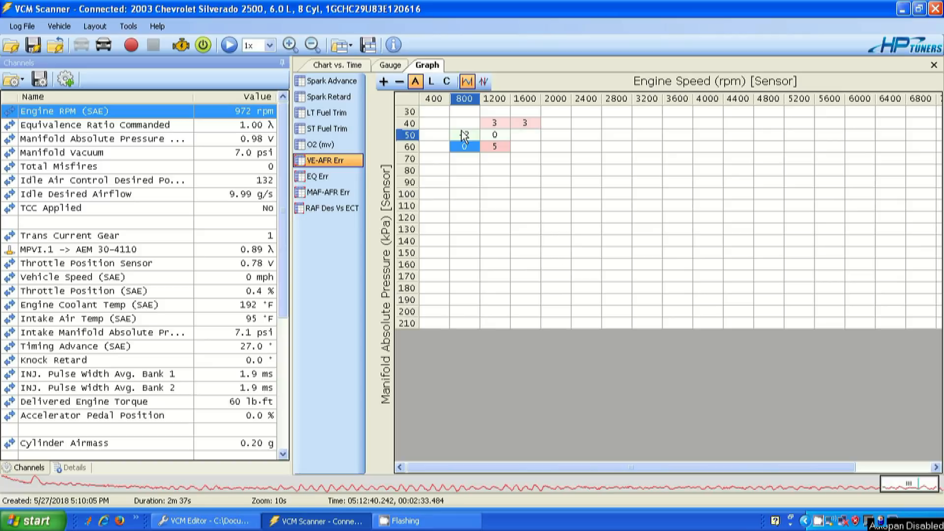
{"action": "left_click", "coordinate": [464, 123]}
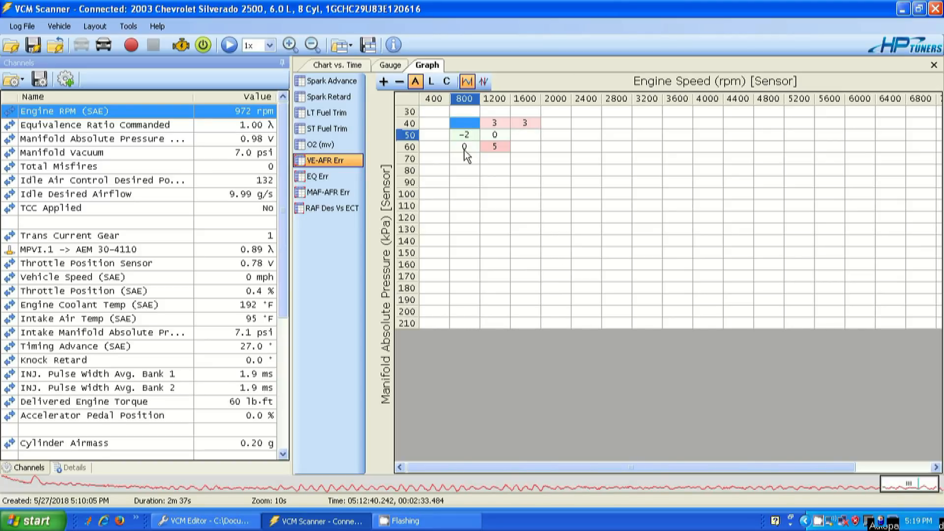
{"action": "mouse_move", "coordinate": [460, 155]}
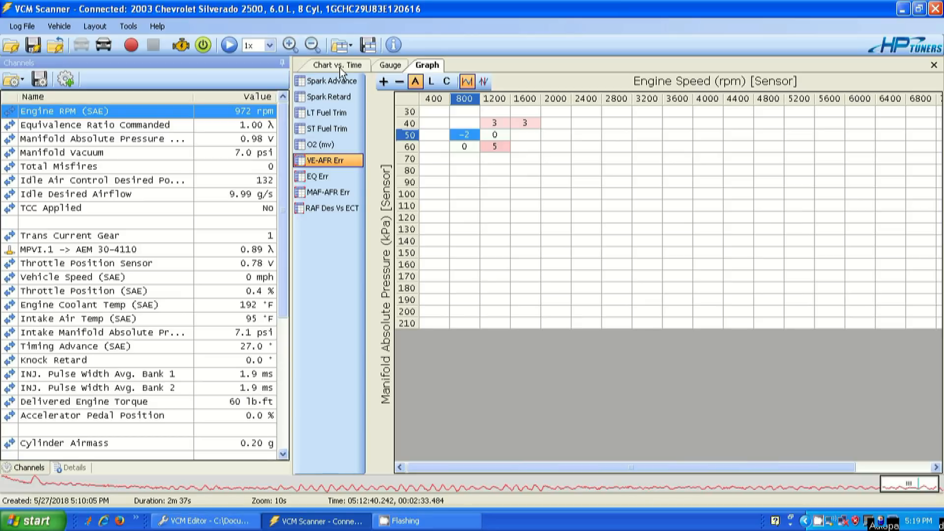
{"action": "left_click", "coordinate": [338, 64]}
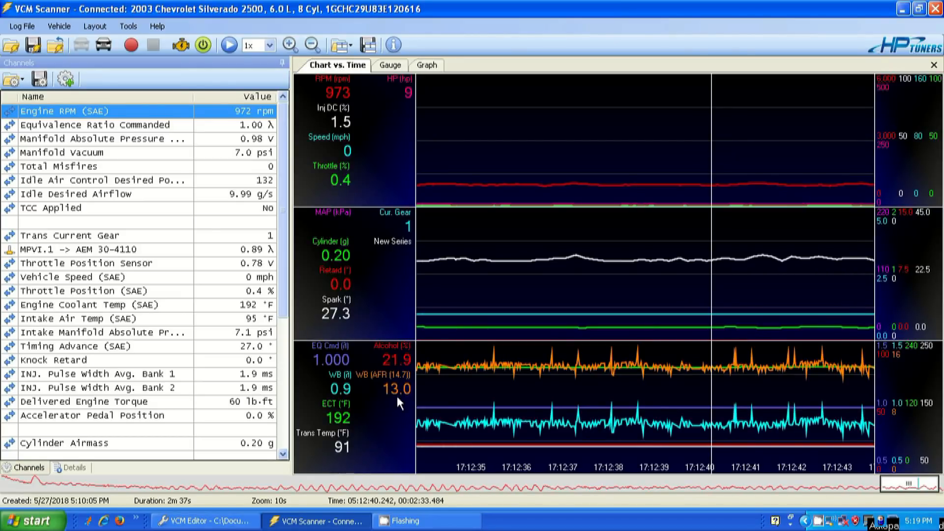
{"action": "mouse_move", "coordinate": [397, 398]}
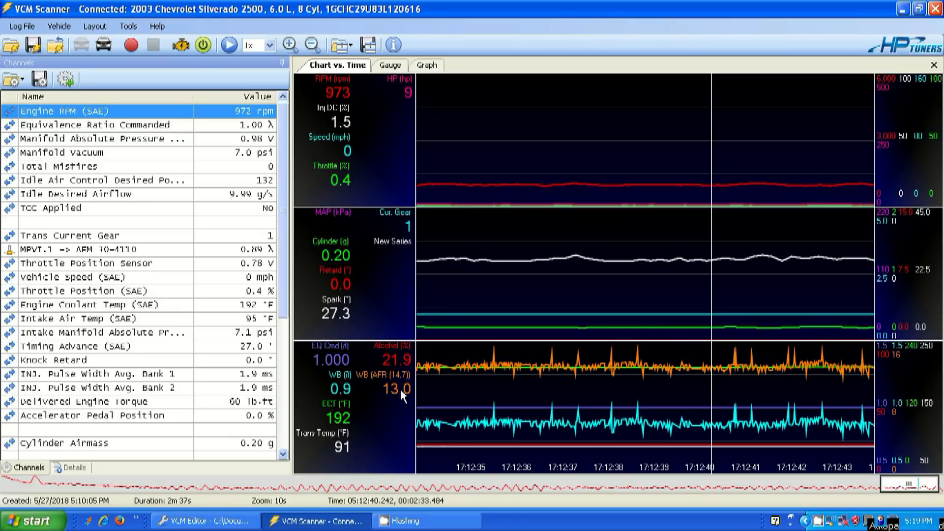
{"action": "mouse_move", "coordinate": [404, 401]}
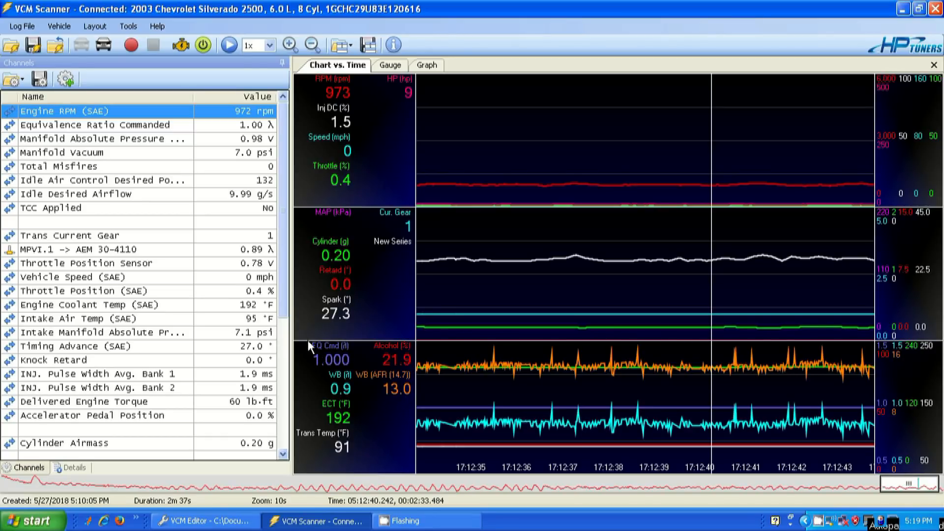
{"action": "mouse_move", "coordinate": [340, 355]}
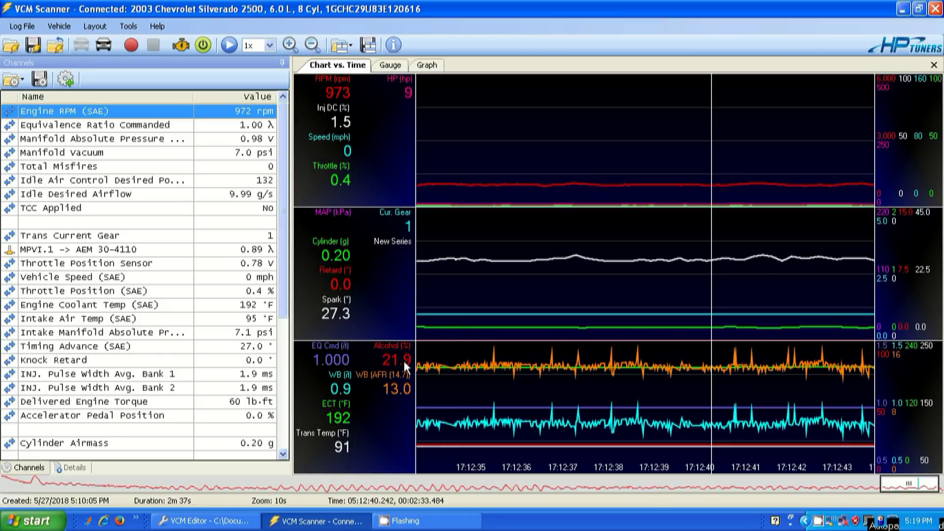
{"action": "left_click", "coordinate": [205, 521]}
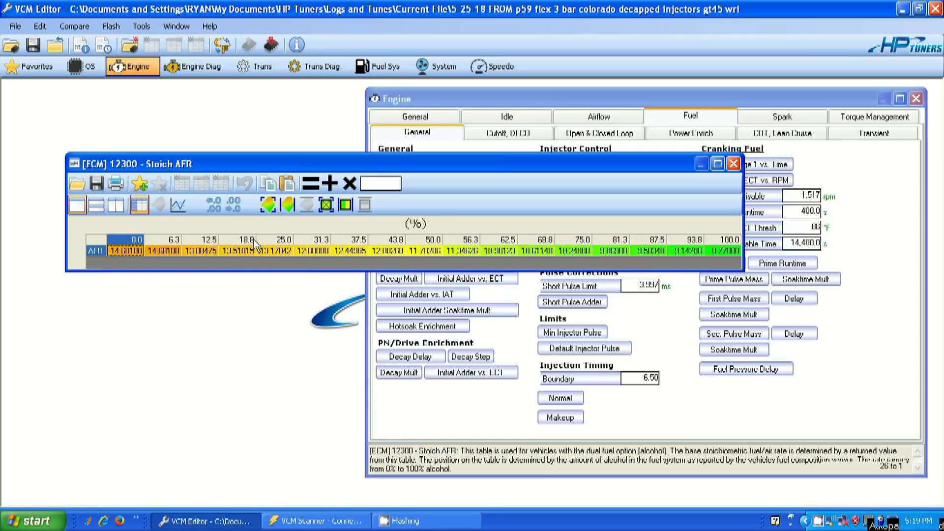
{"action": "mouse_move", "coordinate": [235, 259]}
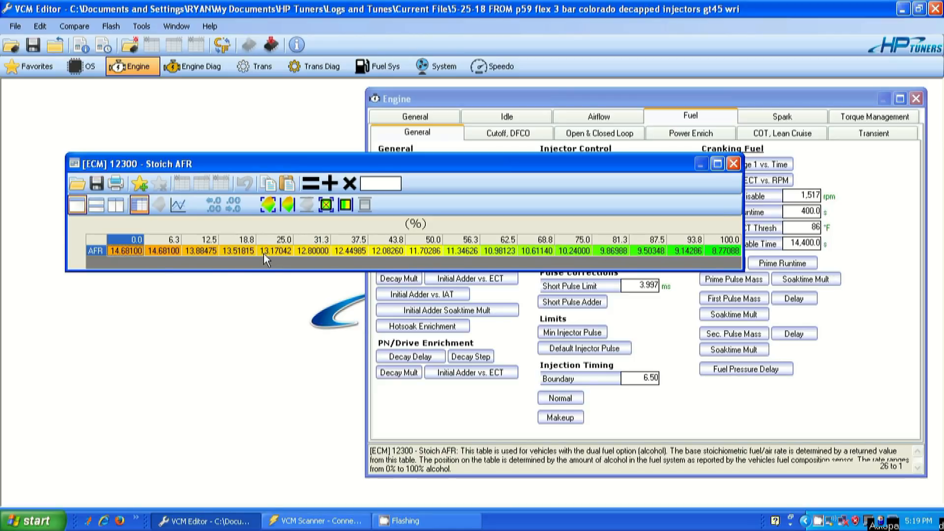
{"action": "mouse_move", "coordinate": [259, 255]}
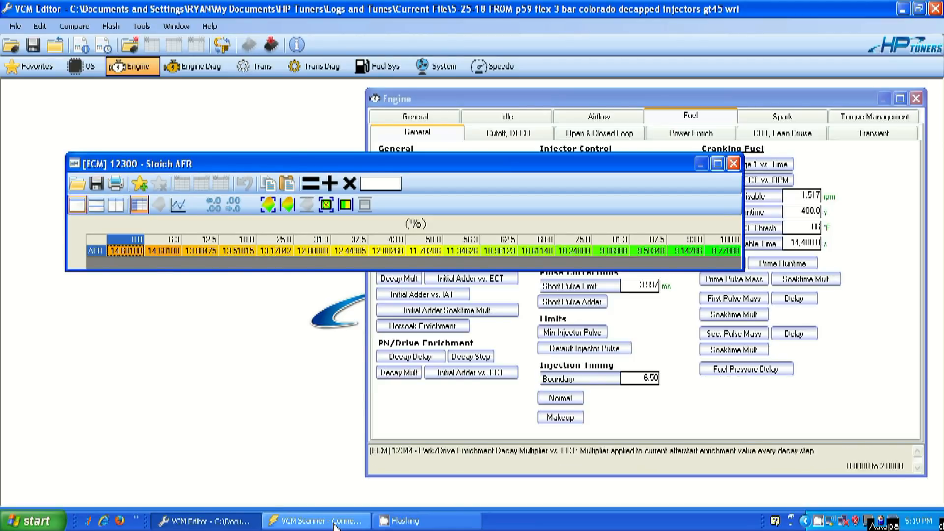
- Bring the VCM Scanner window back to the front from the taskbar
{"action": "left_click", "coordinate": [313, 521]}
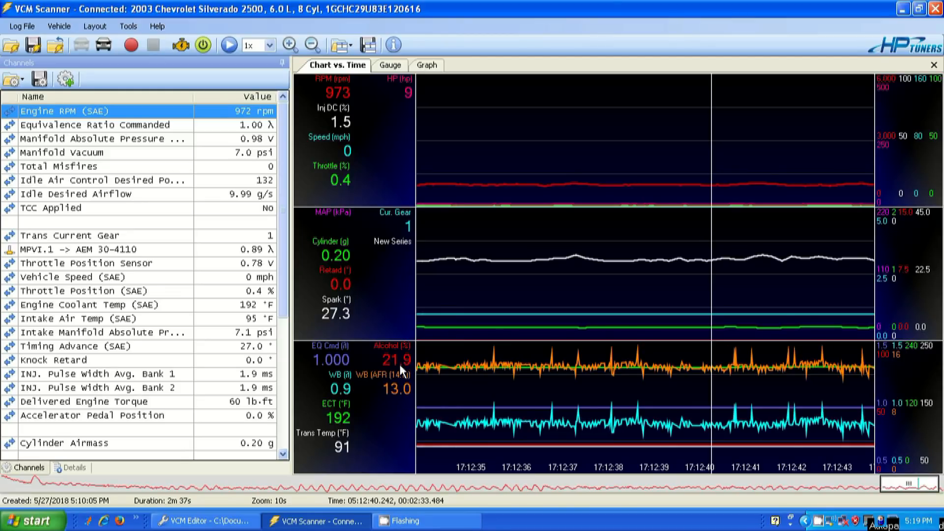
{"action": "mouse_move", "coordinate": [408, 400]}
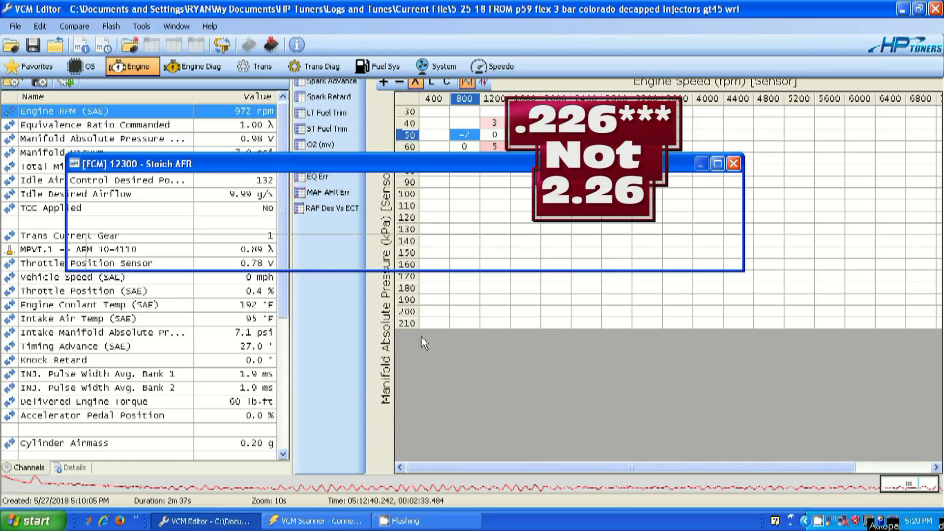
- Return to the scanner and show the VE-AFR error histogram by engine speed and MAP
{"action": "left_click", "coordinate": [313, 521]}
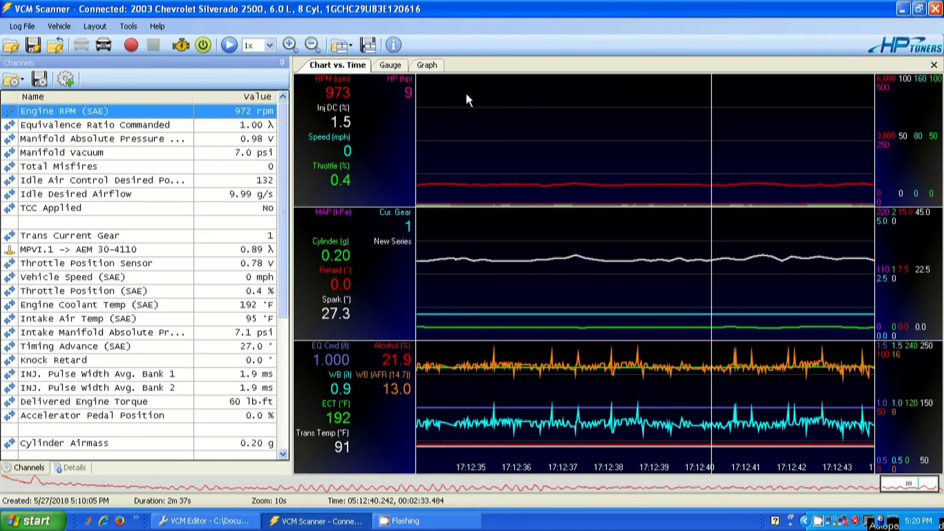
{"action": "left_click", "coordinate": [426, 65]}
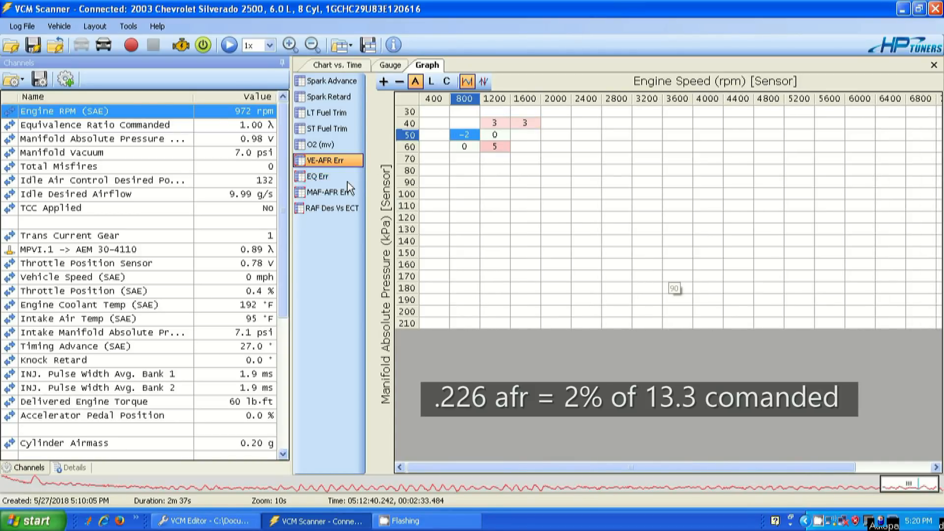
{"action": "left_click", "coordinate": [319, 176]}
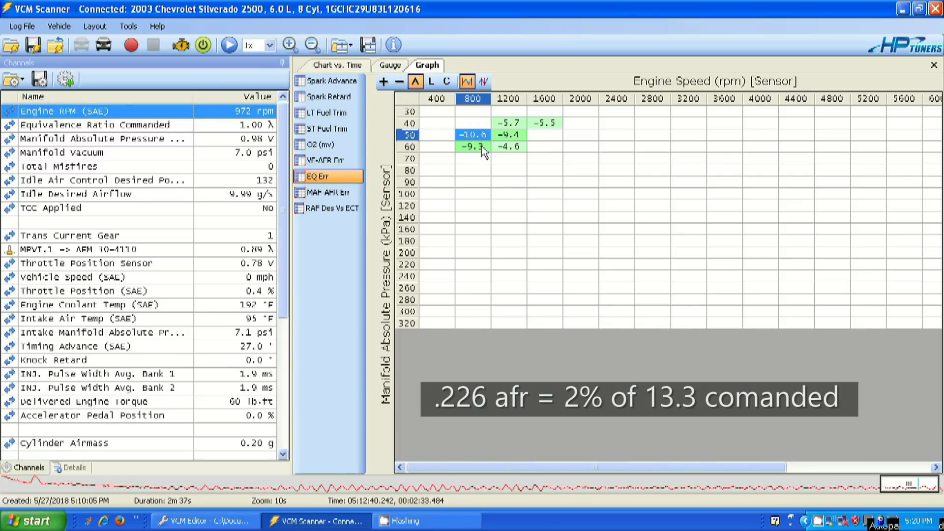
{"action": "left_click", "coordinate": [326, 160]}
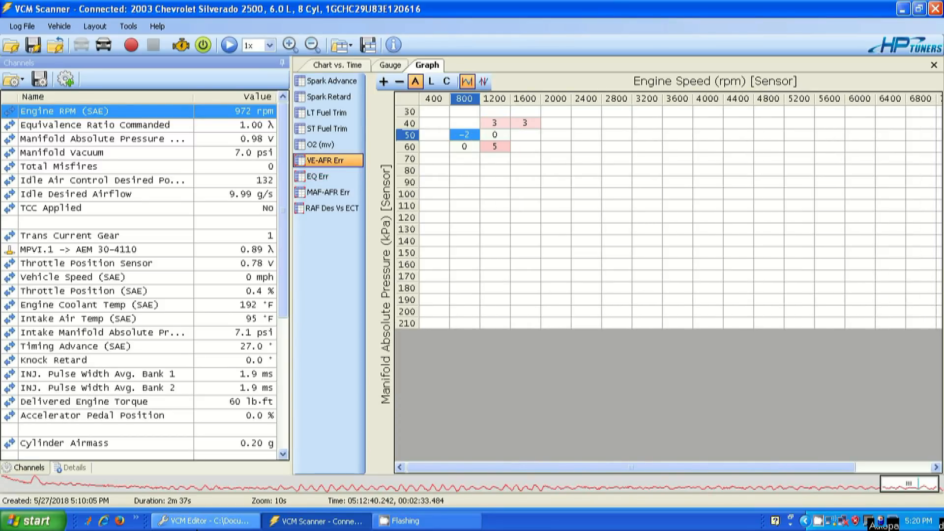
{"action": "left_click", "coordinate": [204, 521]}
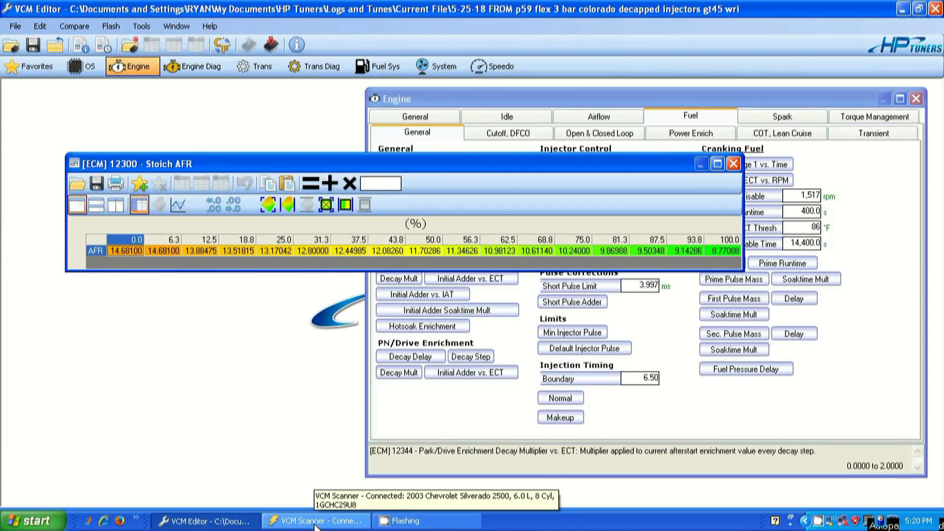
{"action": "left_click", "coordinate": [315, 521]}
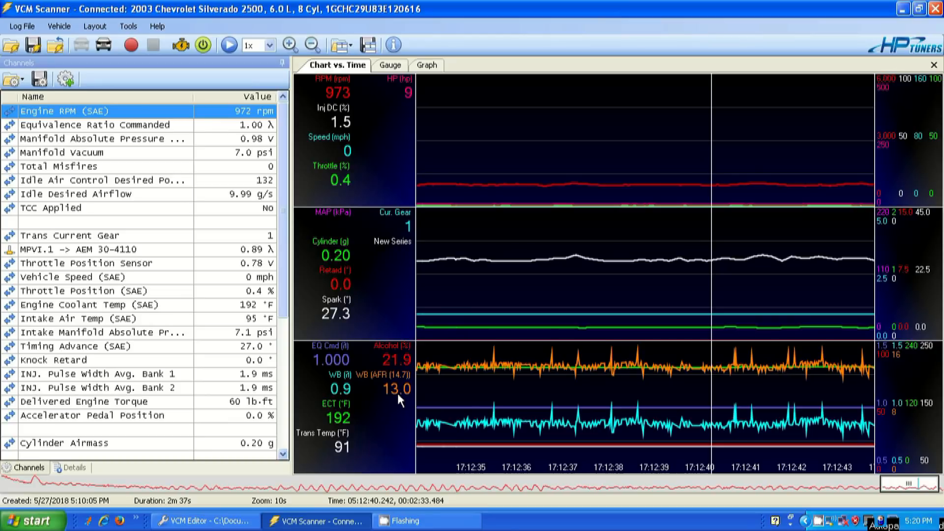
{"action": "left_click", "coordinate": [426, 65]}
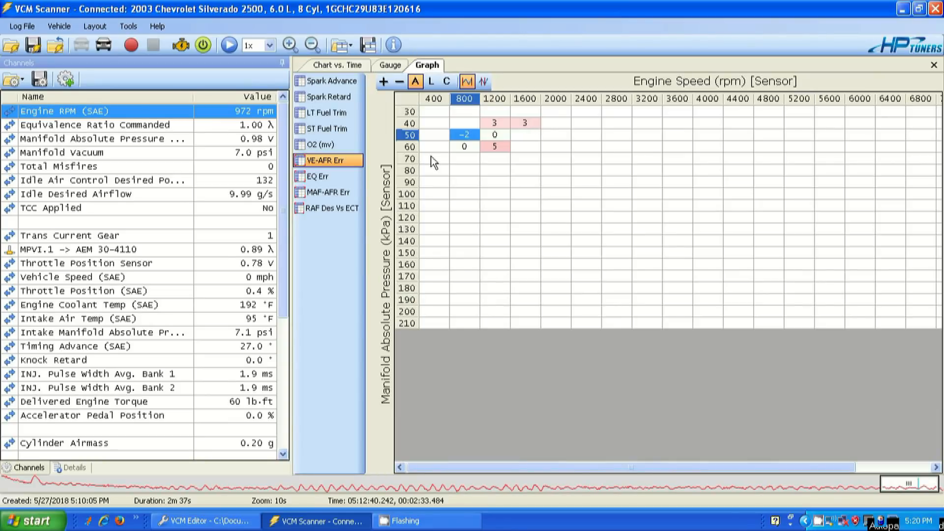
{"action": "left_click", "coordinate": [319, 176]}
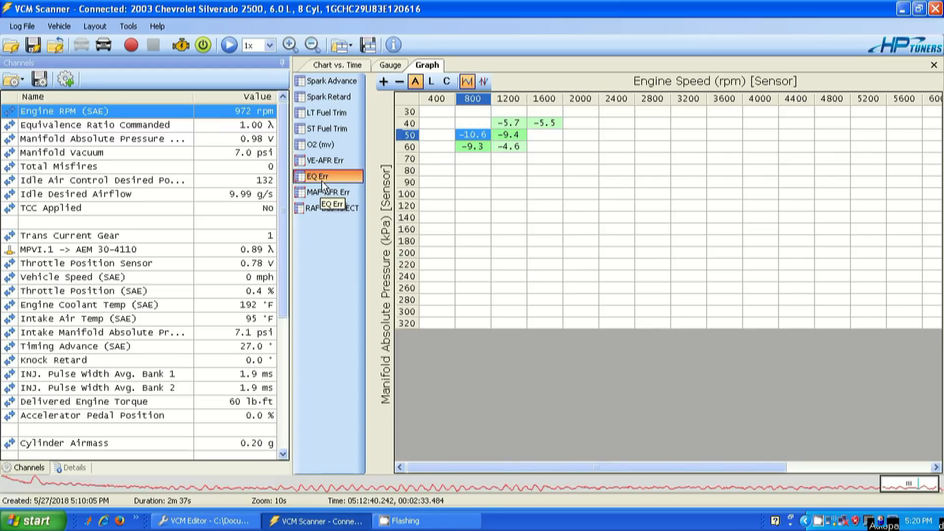
{"action": "left_click", "coordinate": [326, 160]}
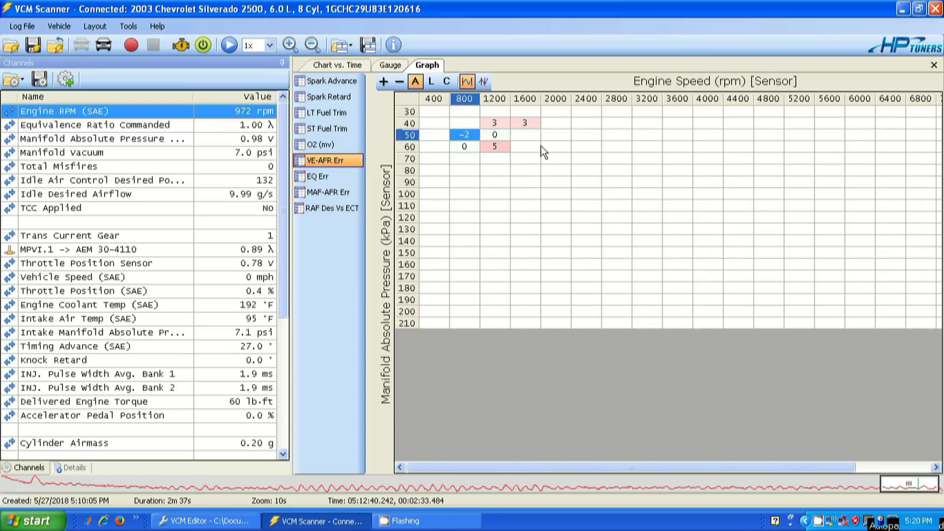
{"action": "left_click", "coordinate": [326, 176]}
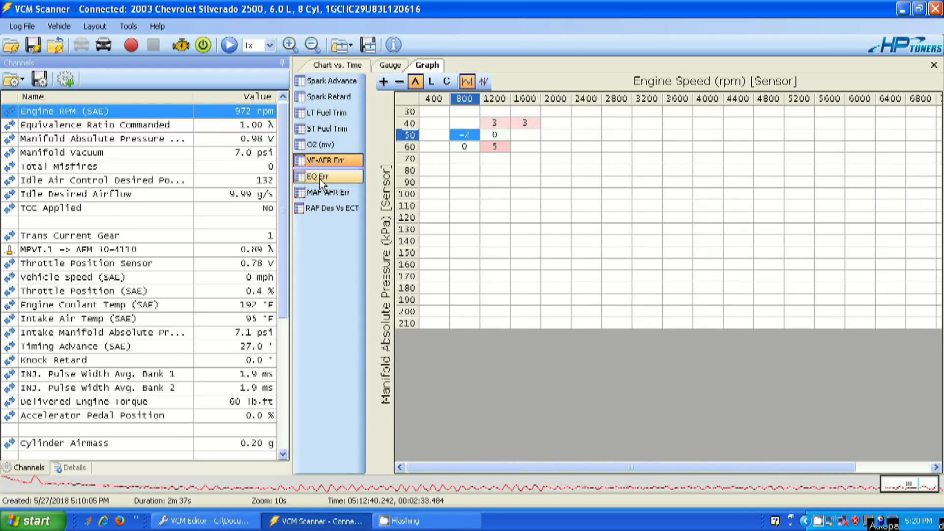
{"action": "left_click", "coordinate": [326, 176]}
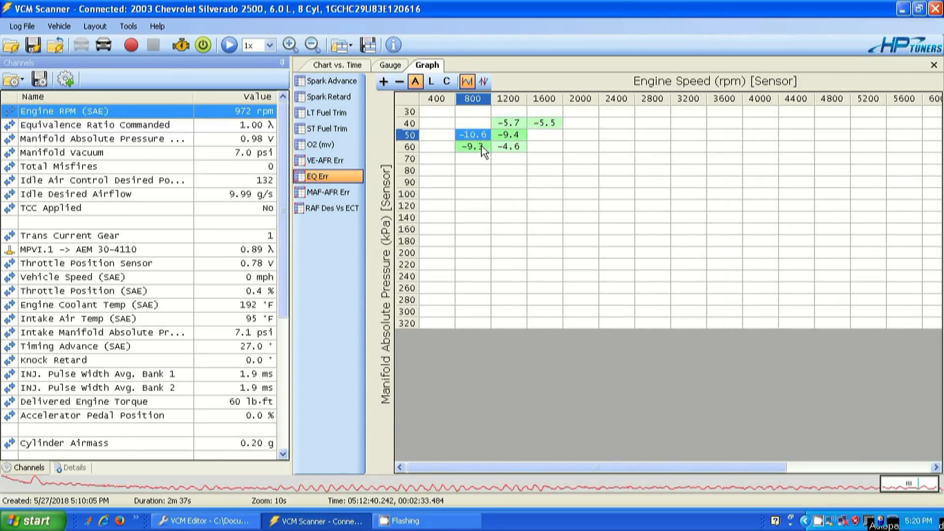
{"action": "left_click", "coordinate": [329, 160]}
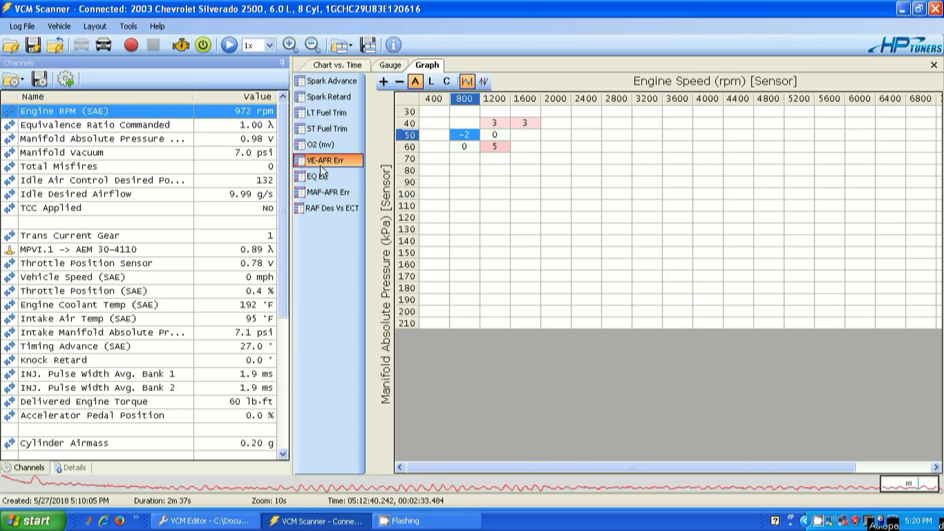
{"action": "mouse_move", "coordinate": [328, 165]}
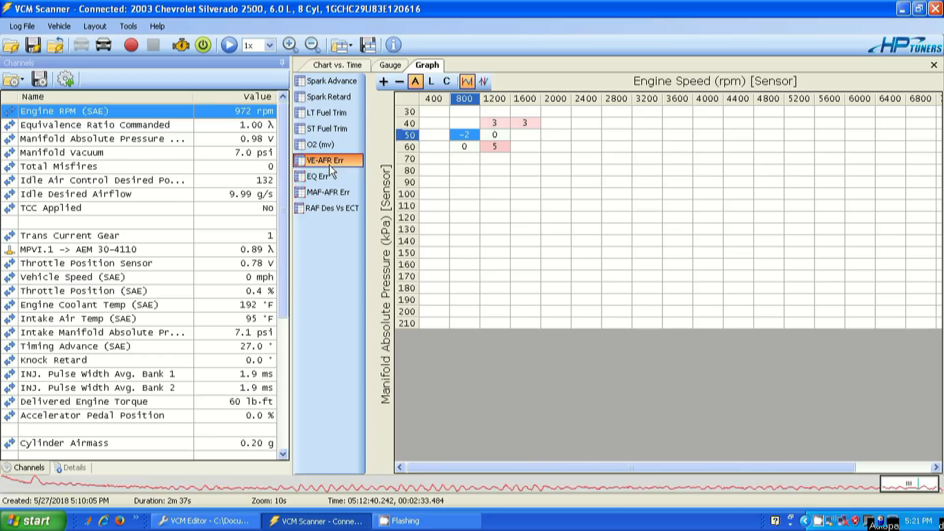
- Compare the EQ Err and VE-AFR Err histograms, then bring VCM Editor to the front
{"action": "left_click", "coordinate": [326, 176]}
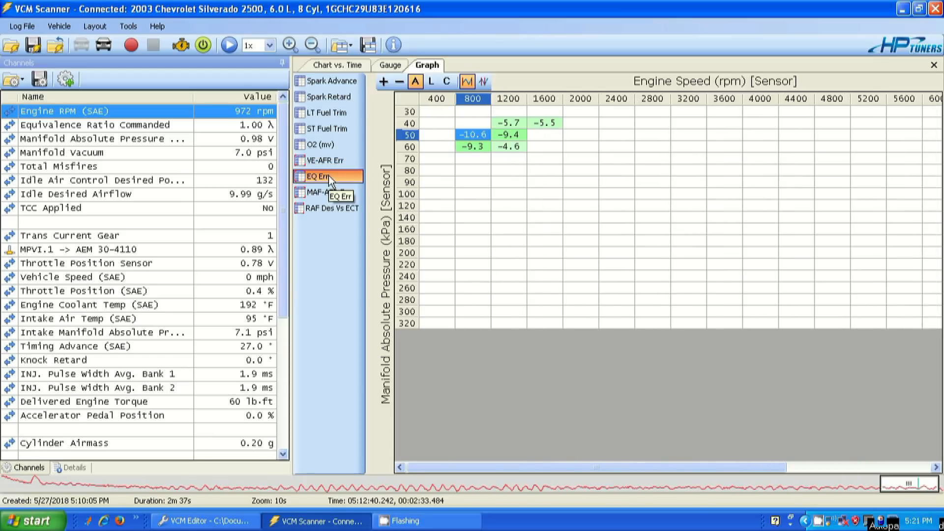
{"action": "mouse_move", "coordinate": [475, 155]}
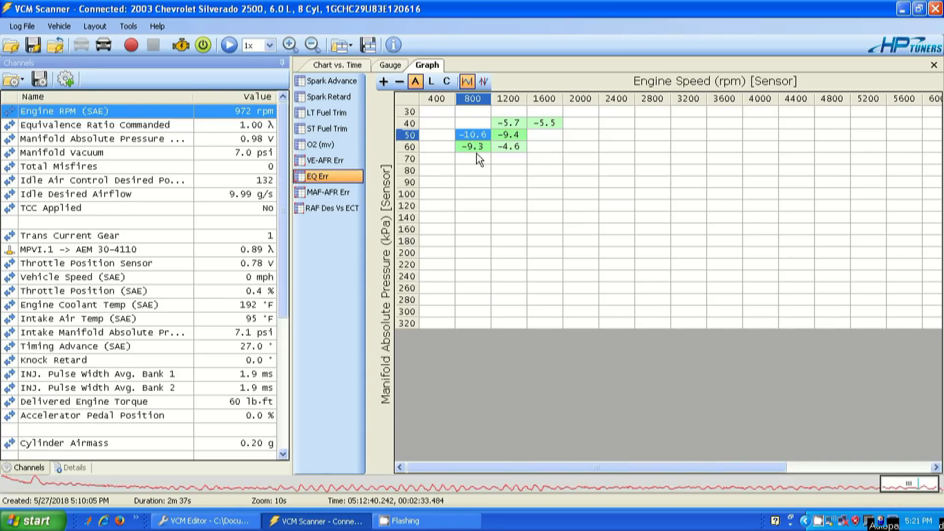
{"action": "left_click", "coordinate": [328, 160]}
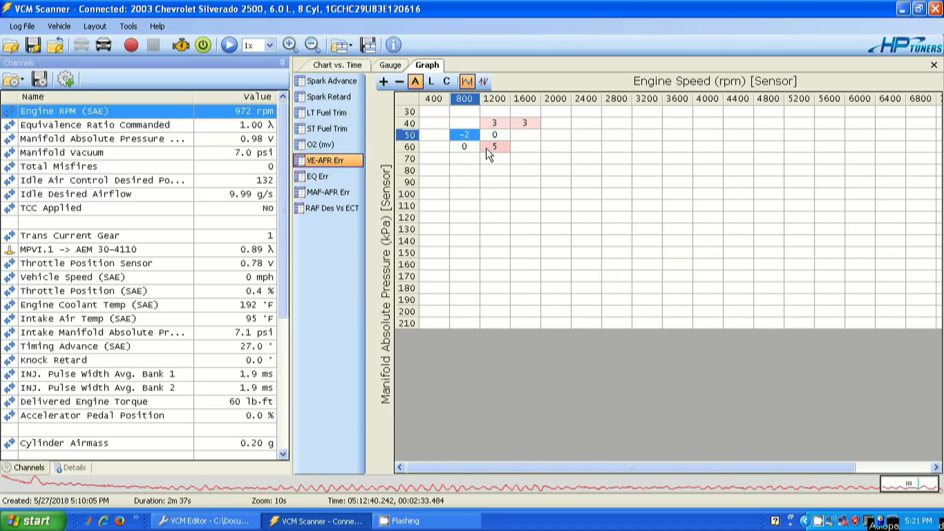
{"action": "left_click", "coordinate": [328, 176]}
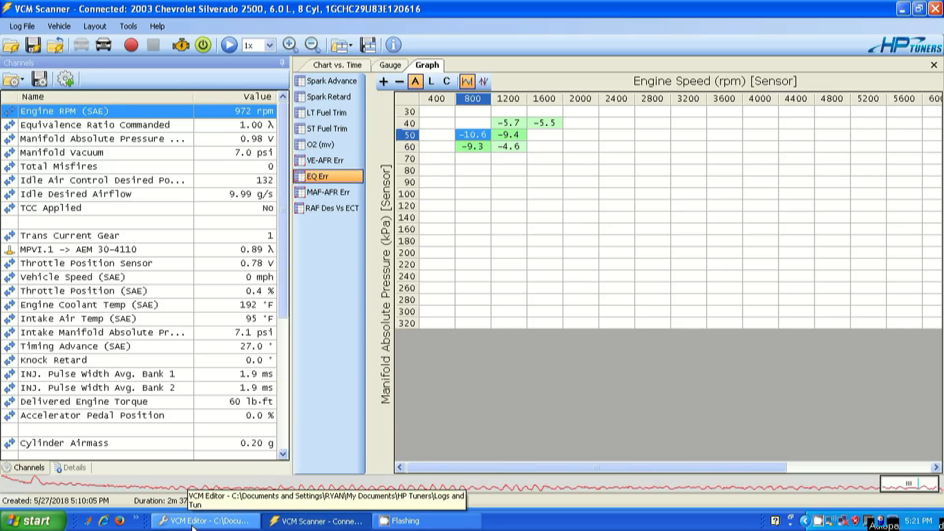
{"action": "left_click", "coordinate": [205, 522]}
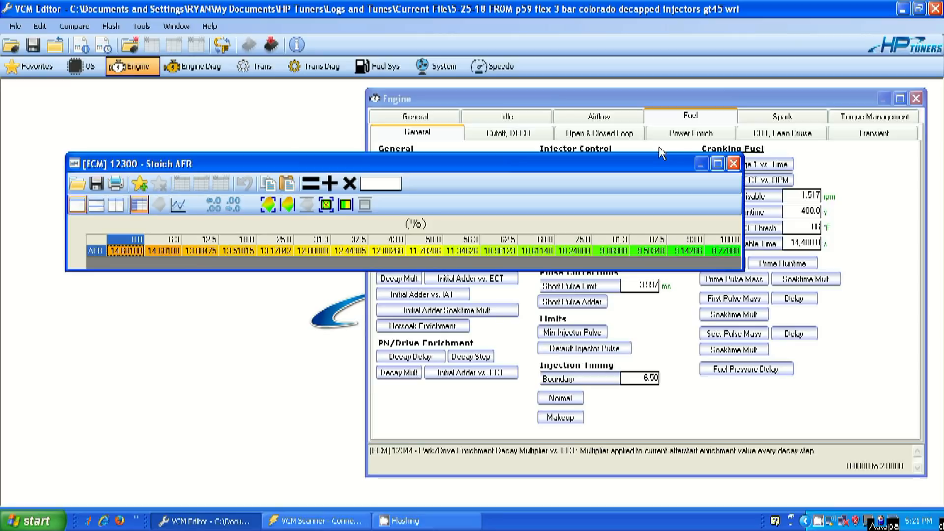
- Show the Primary VE vs. RPM vs. MAP table (12350) under Engine > Airflow > General
{"action": "left_click", "coordinate": [597, 116]}
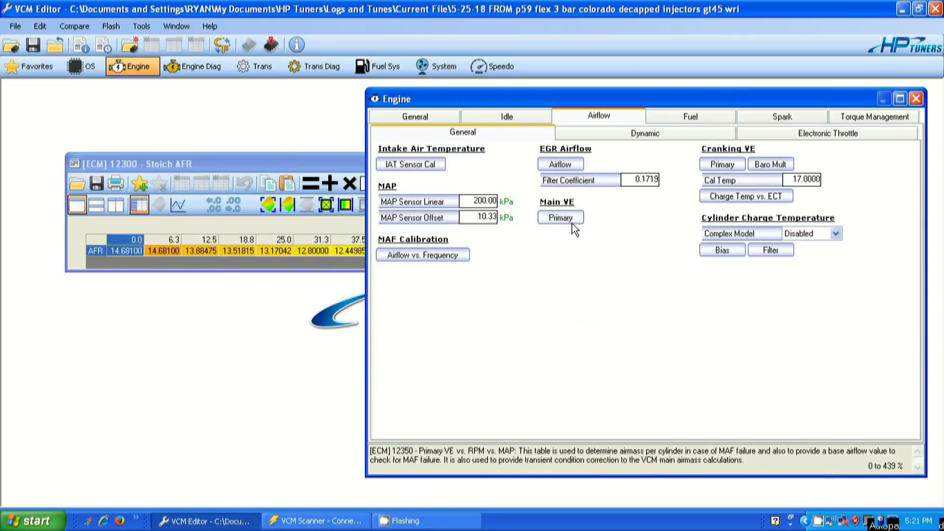
{"action": "left_click", "coordinate": [560, 218]}
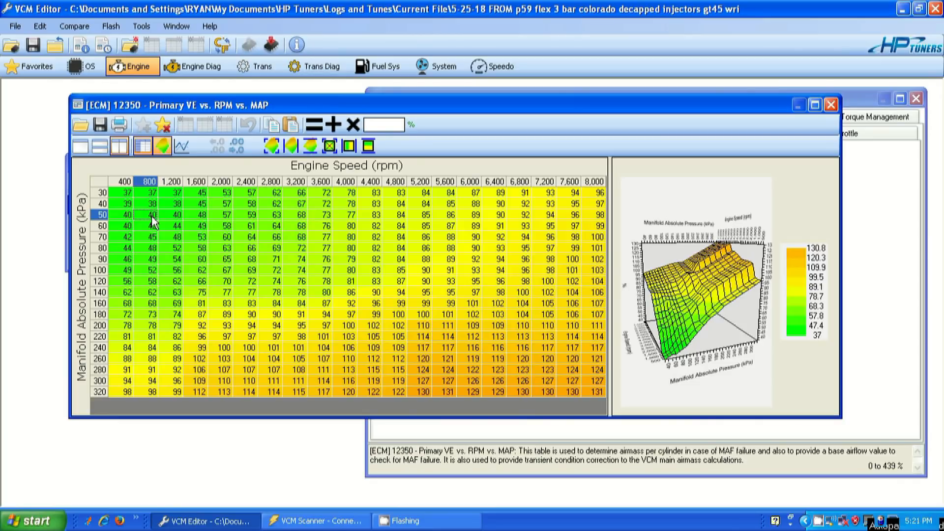
{"action": "mouse_move", "coordinate": [316, 522]}
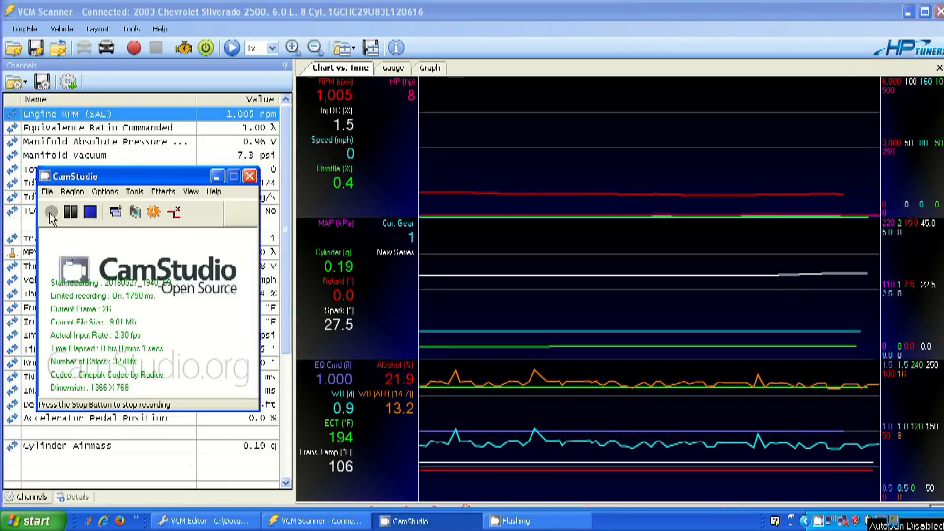
- Return to the scanner's histogram view and display the EQ Err histogram
{"action": "left_click", "coordinate": [232, 176]}
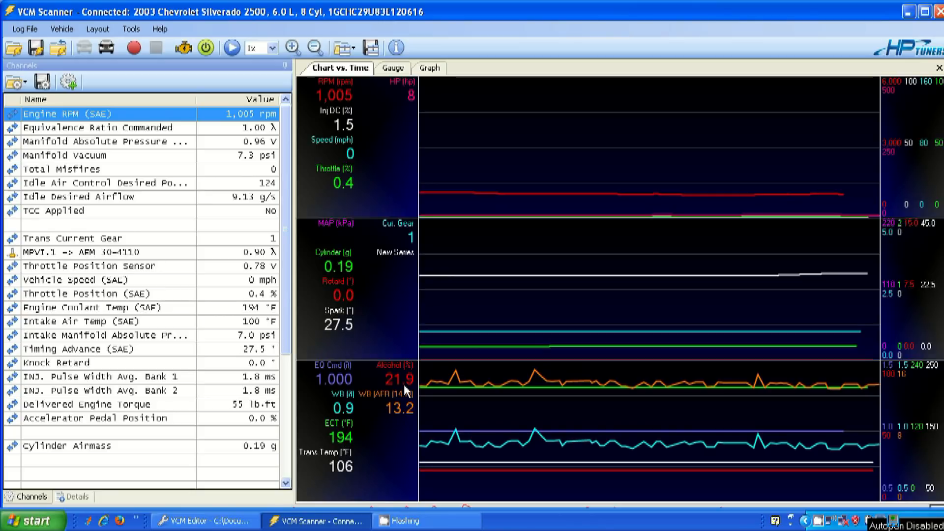
{"action": "left_click", "coordinate": [430, 68]}
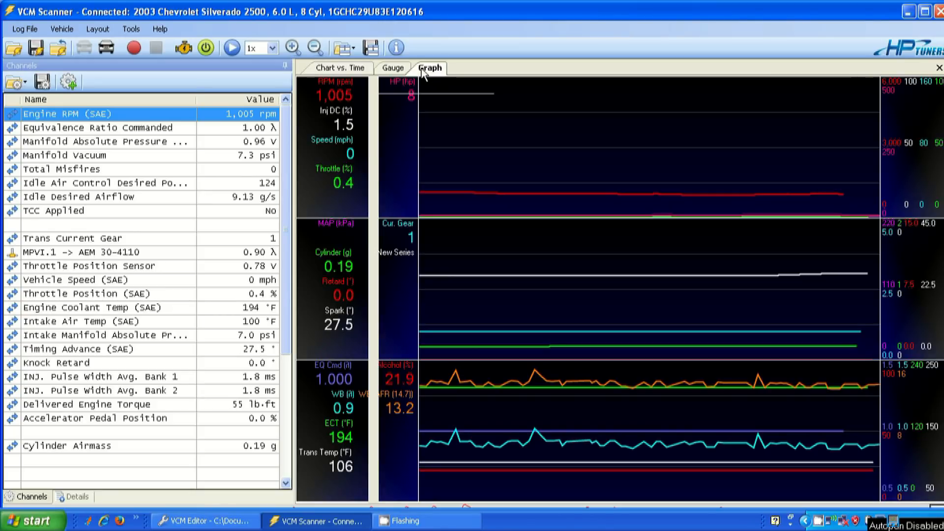
{"action": "left_click", "coordinate": [430, 68]}
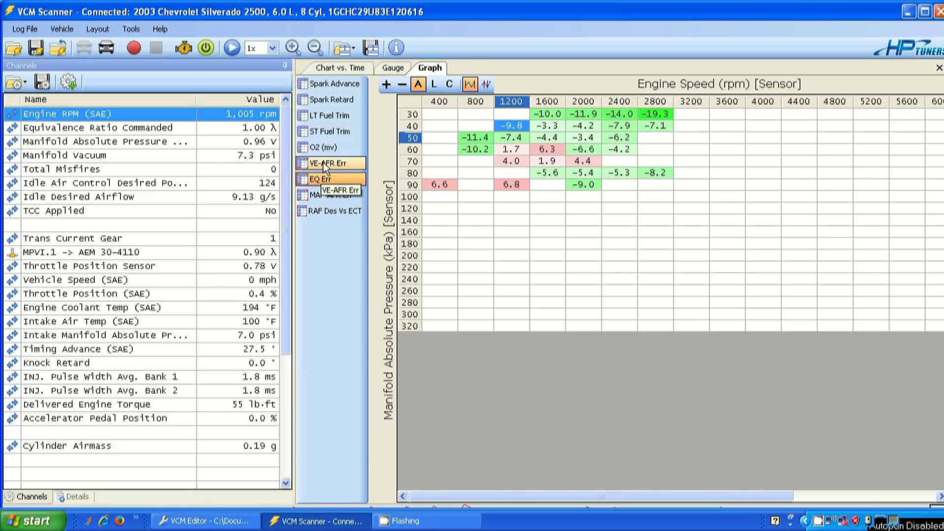
{"action": "left_click", "coordinate": [329, 179]}
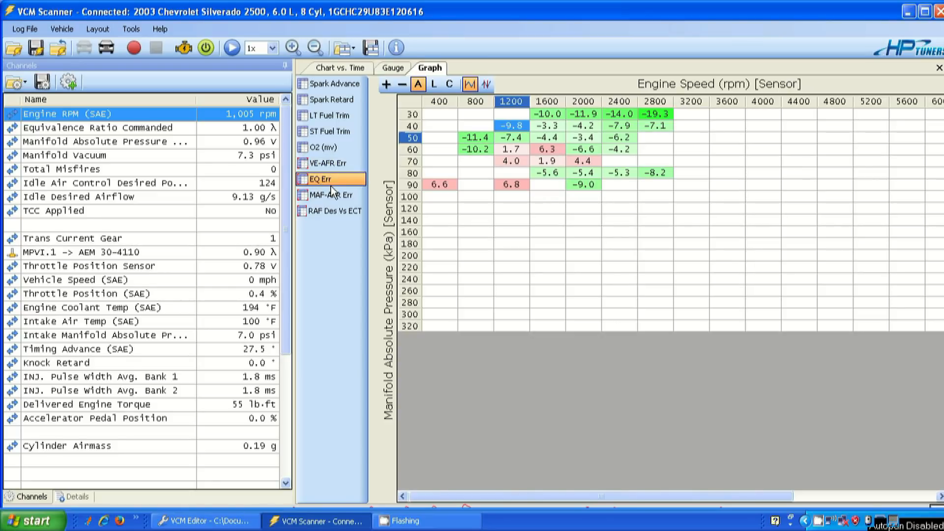
{"action": "mouse_move", "coordinate": [329, 193]}
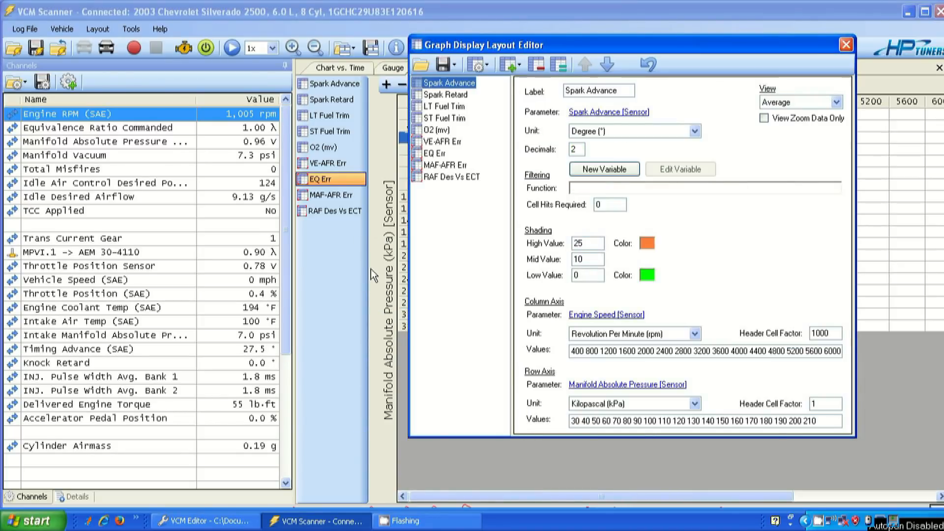
- Clone the EQ Err histogram, move the copy up beside EQ Err and label it 'EQ Err divided'
{"action": "left_click", "coordinate": [435, 153]}
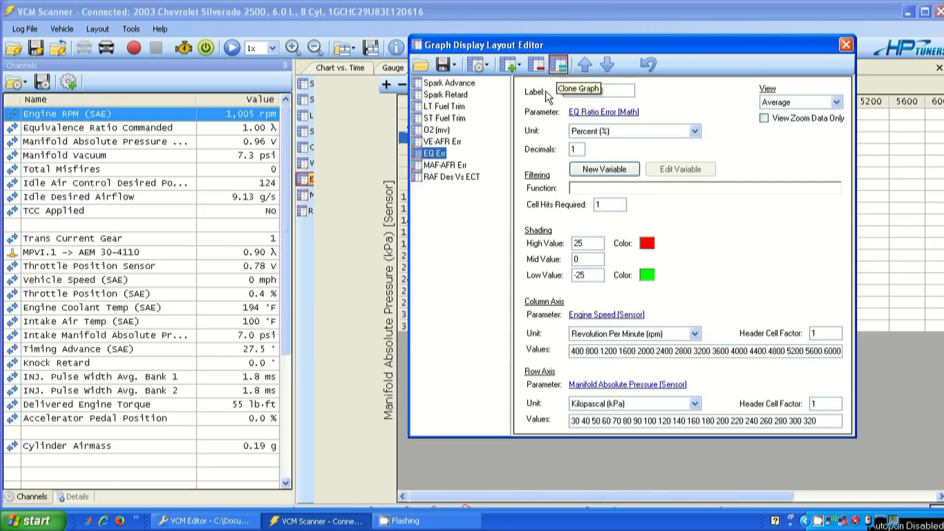
{"action": "left_click", "coordinate": [559, 65]}
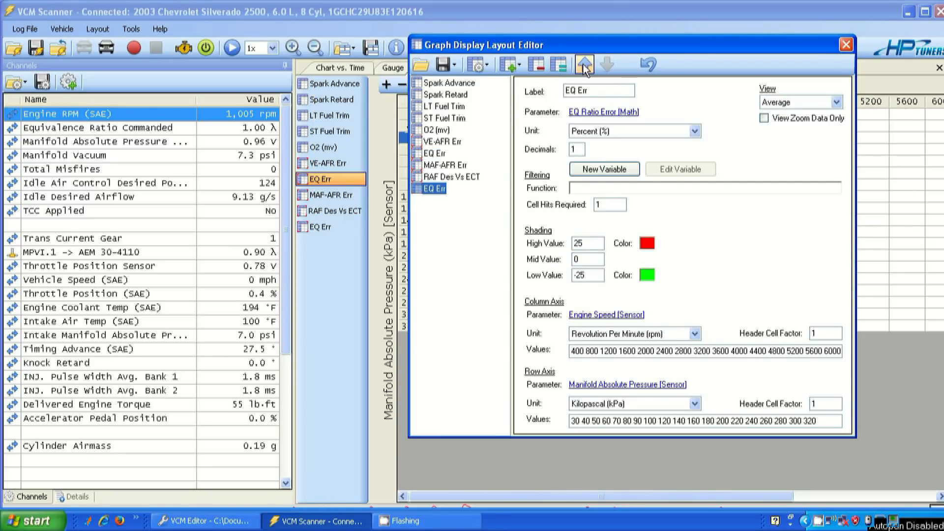
{"action": "mouse_move", "coordinate": [584, 64]}
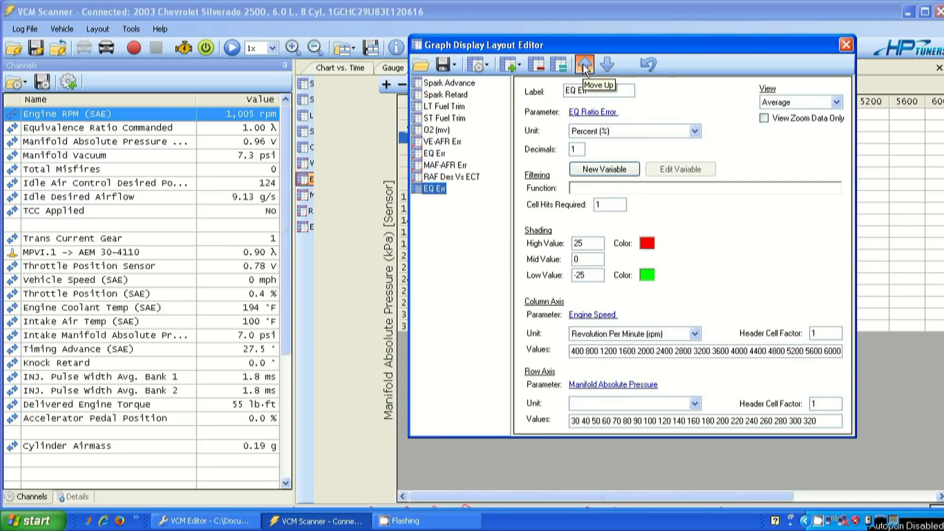
{"action": "left_click", "coordinate": [583, 64]}
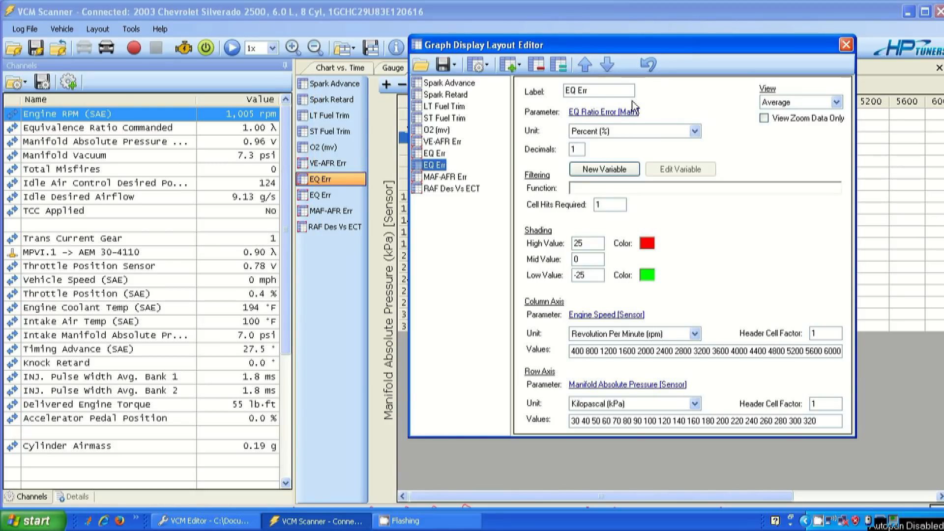
{"action": "type", "text": "d"}
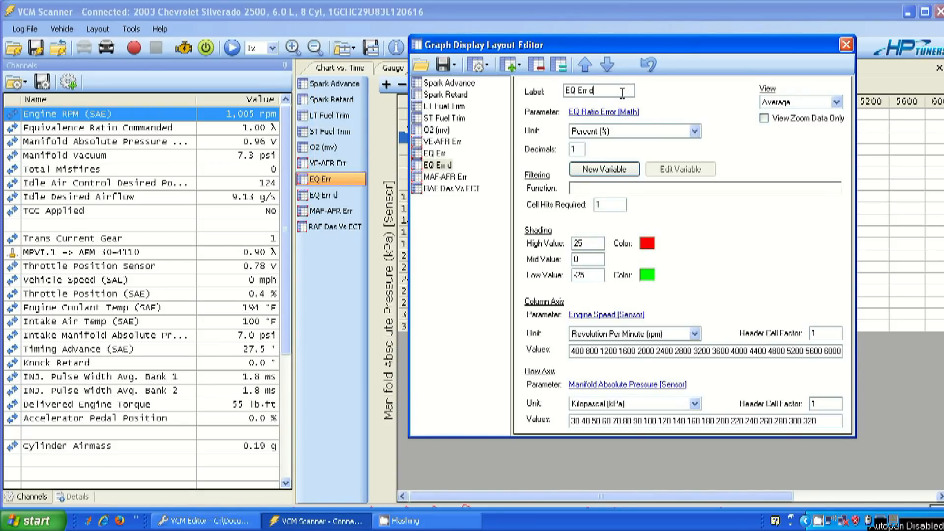
{"action": "type", "text": "ivided"}
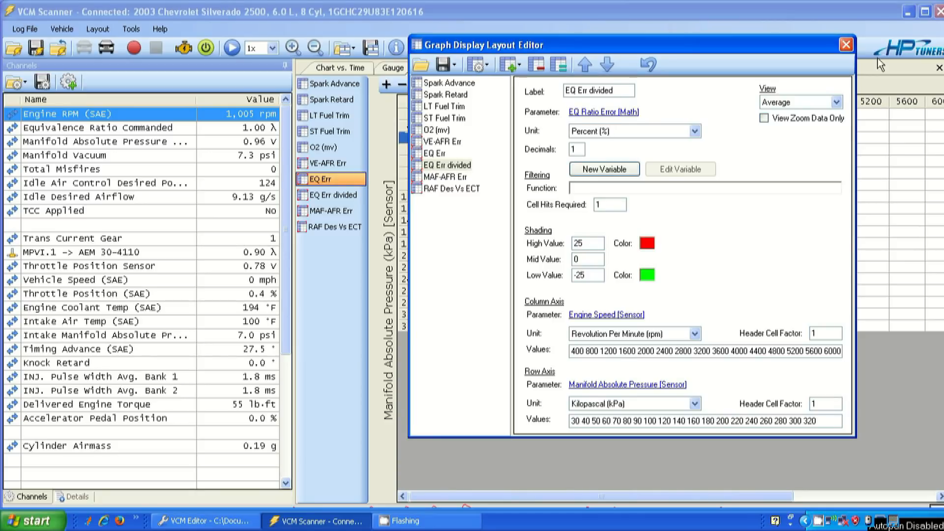
{"action": "left_click", "coordinate": [846, 44]}
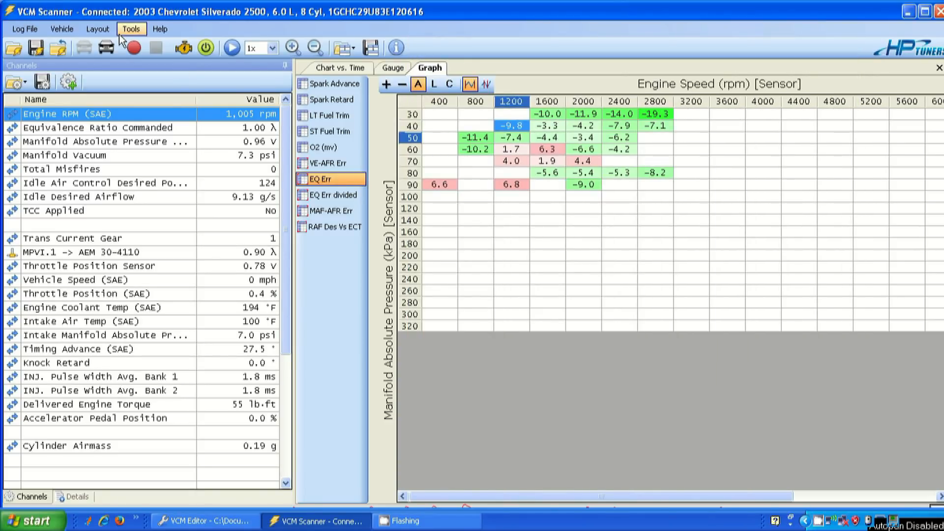
- In the Math Parameters manager, view the Lambda & AFR EQ Ratio Error expression and select the User Math slot
{"action": "left_click", "coordinate": [131, 29]}
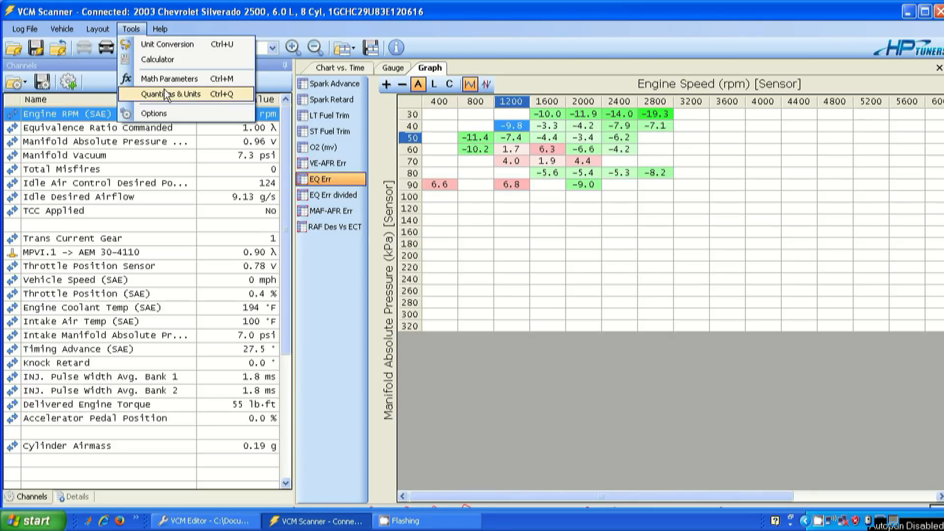
{"action": "left_click", "coordinate": [169, 79]}
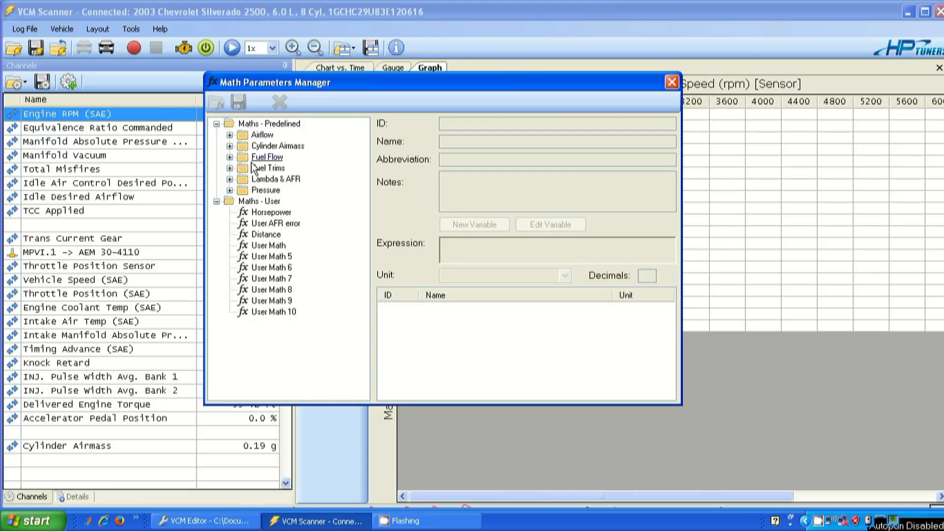
{"action": "left_click", "coordinate": [230, 179]}
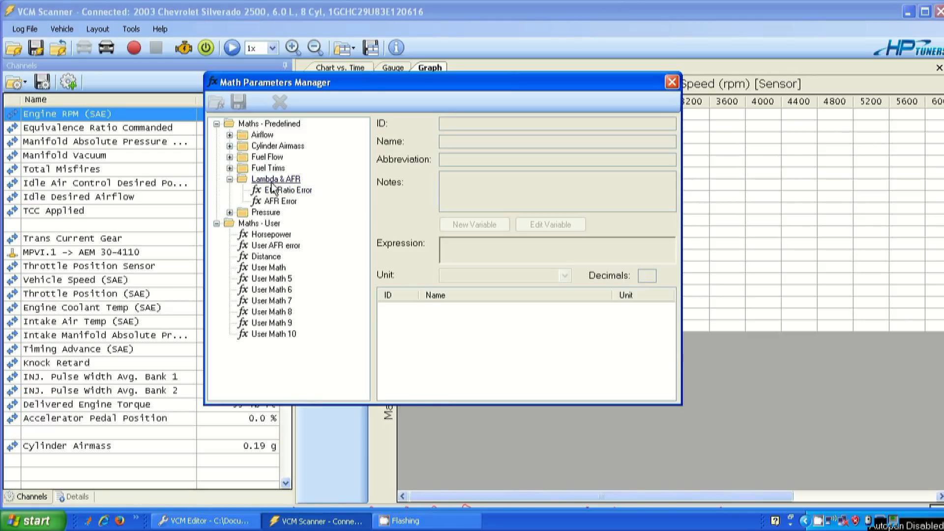
{"action": "left_click", "coordinate": [288, 189]}
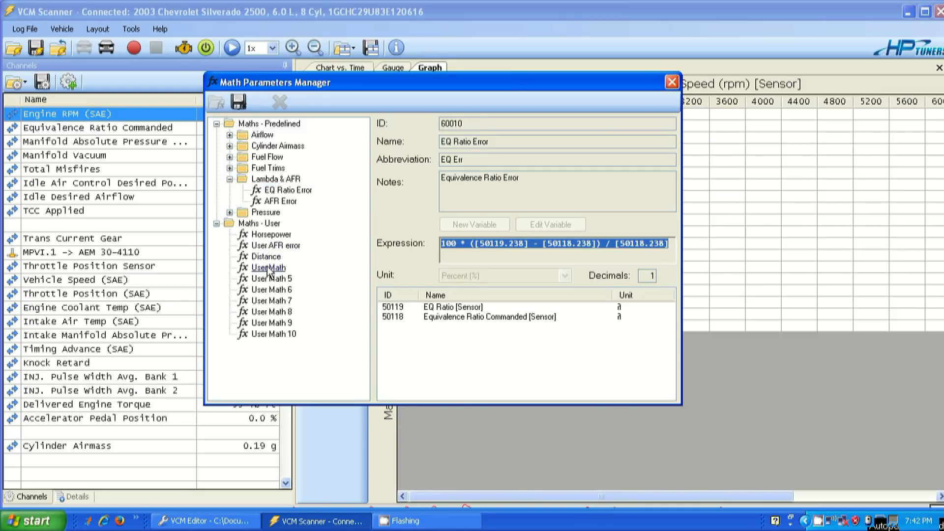
{"action": "left_click", "coordinate": [266, 268]}
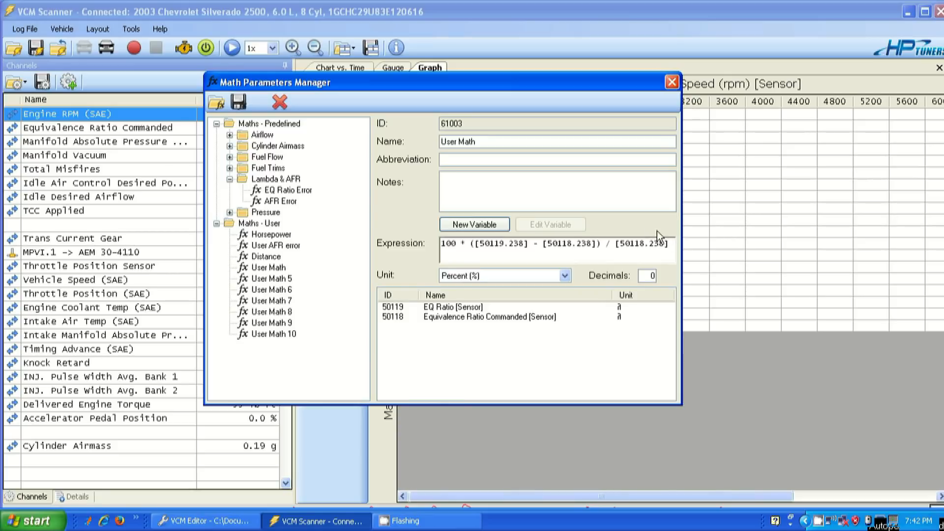
- Make the user math expression the EQ error divided by 5 and save it as 'divided'
{"action": "type", "text": ")"}
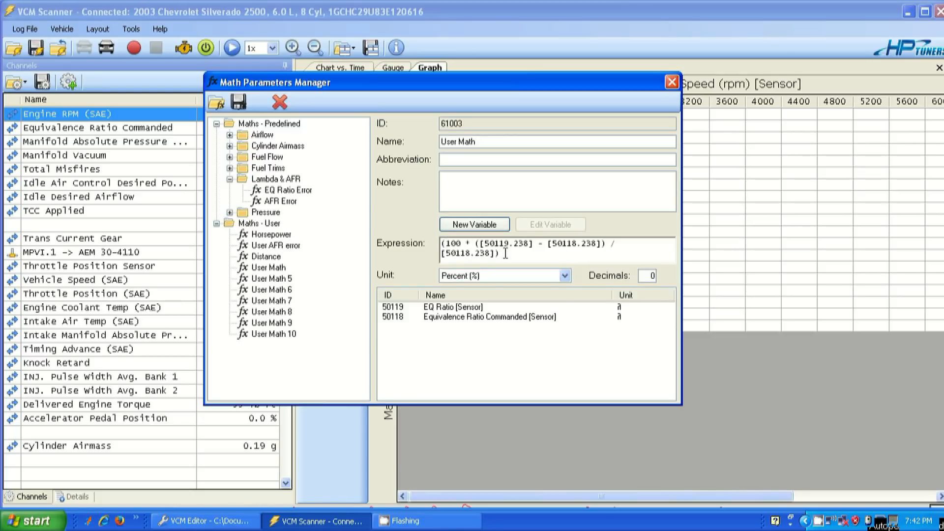
{"action": "type", "text": "/5"}
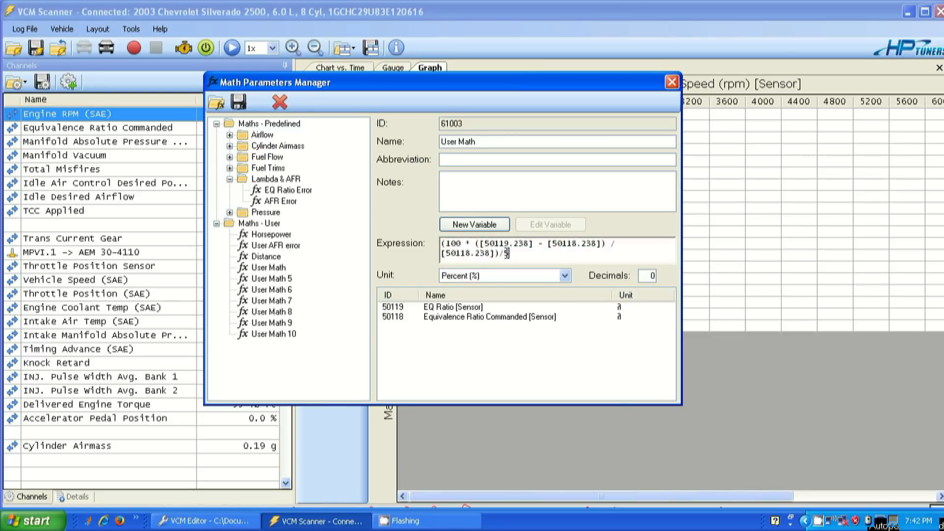
{"action": "type", "text": "5"}
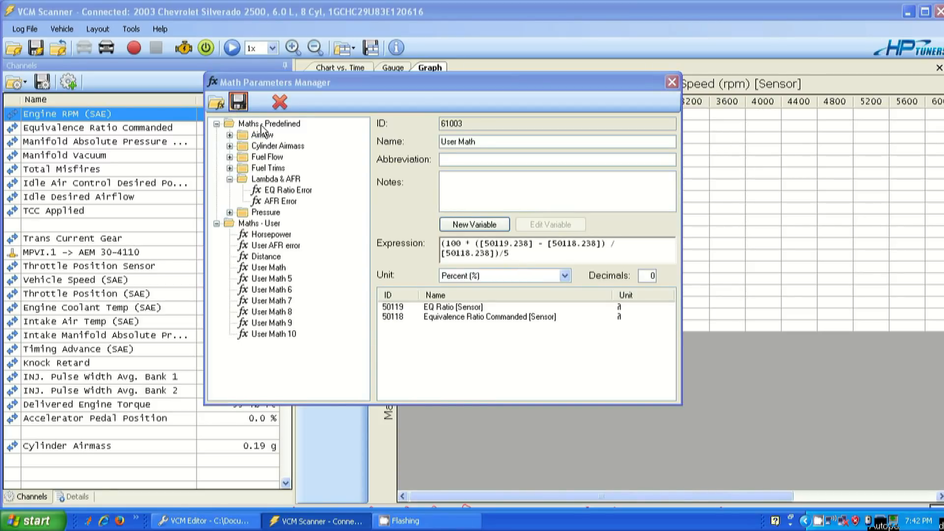
{"action": "left_click", "coordinate": [238, 102]}
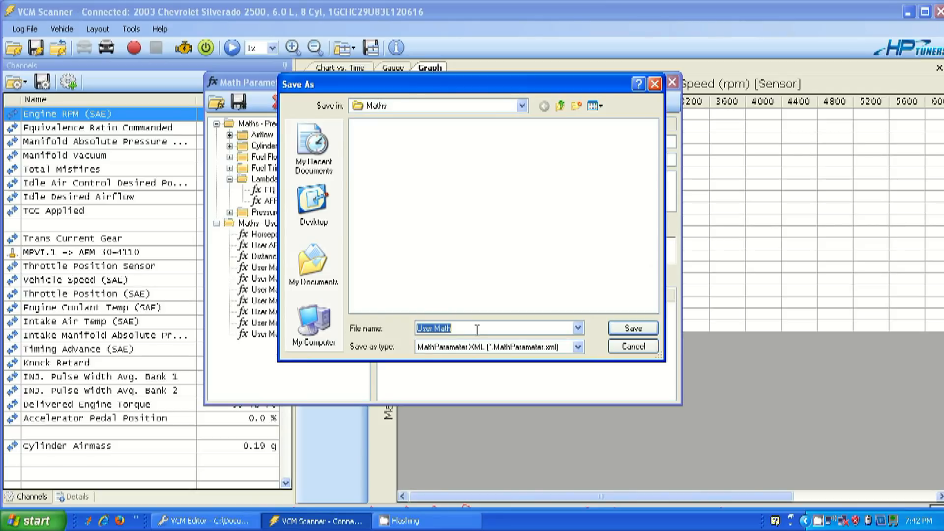
{"action": "type", "text": "divided"}
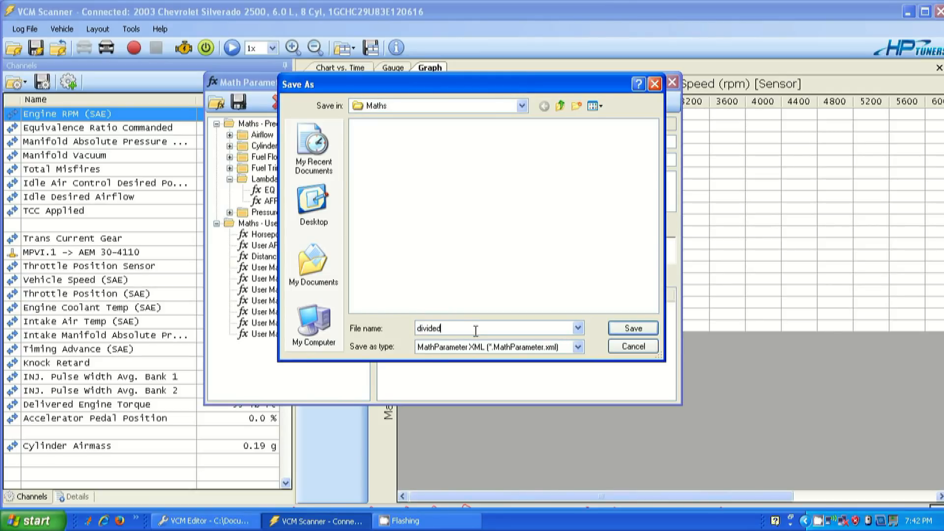
{"action": "left_click", "coordinate": [633, 329]}
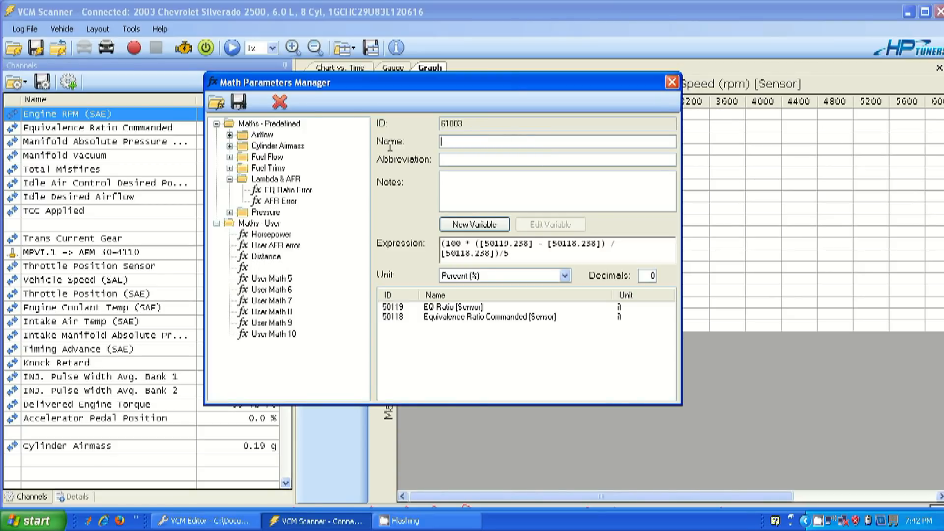
- Name the parameter 'eq divided' with note 'by 5' and save it, overwriting the existing eq divided file
{"action": "type", "text": "eq divcid"}
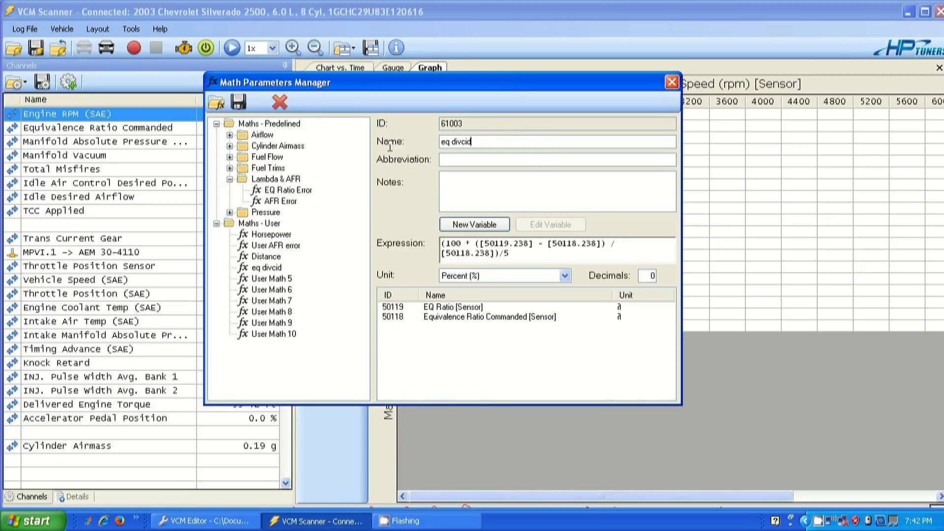
{"action": "key", "text": "BackSpace"}
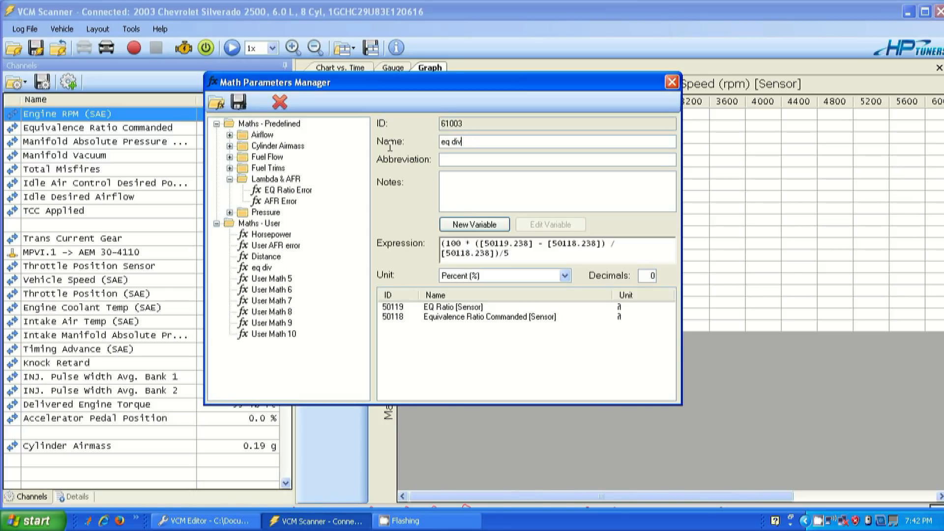
{"action": "type", "text": "ided"}
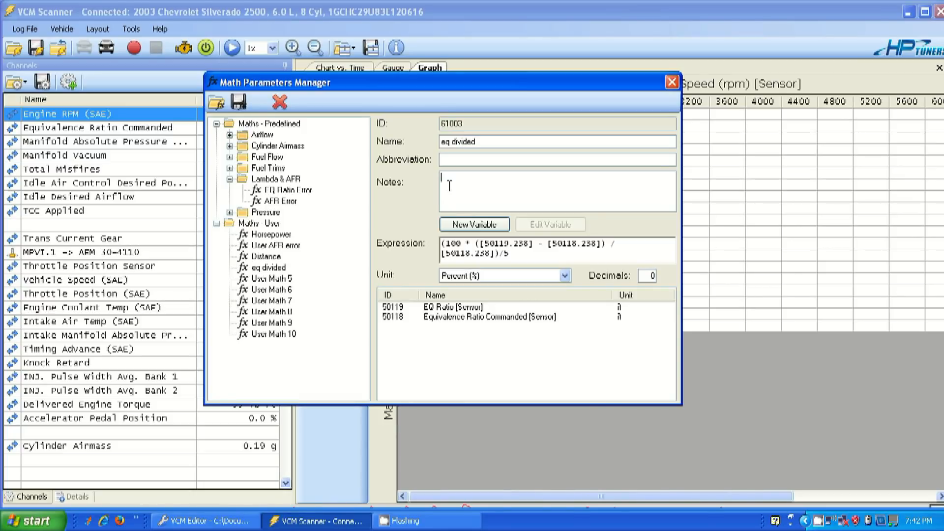
{"action": "type", "text": "by 5"}
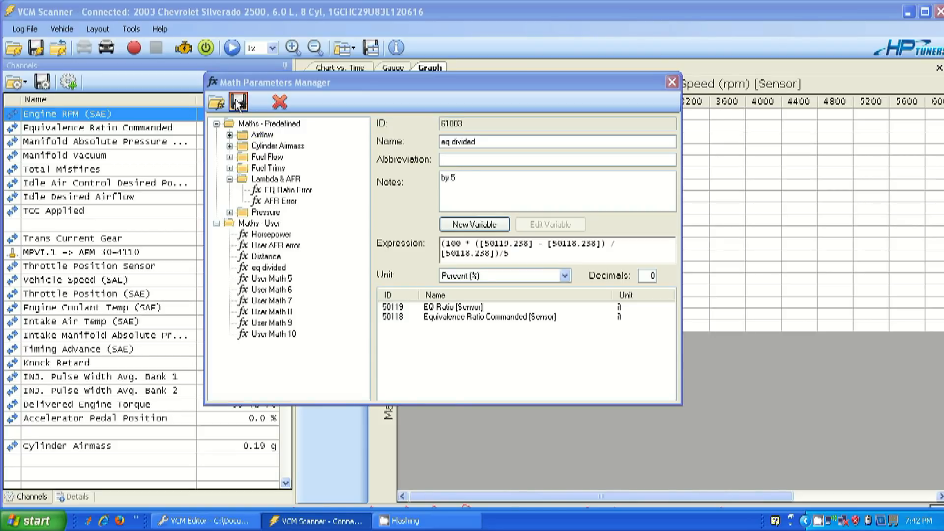
{"action": "left_click", "coordinate": [238, 101]}
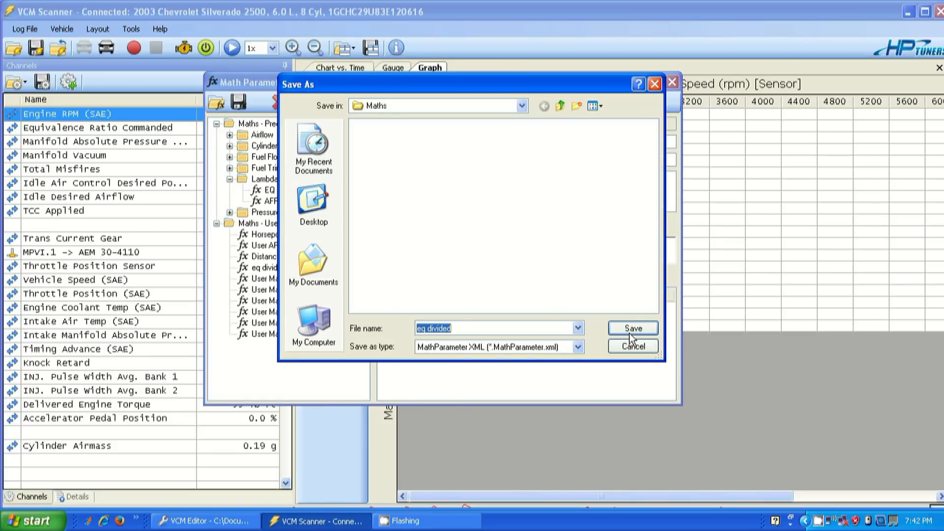
{"action": "left_click", "coordinate": [631, 329]}
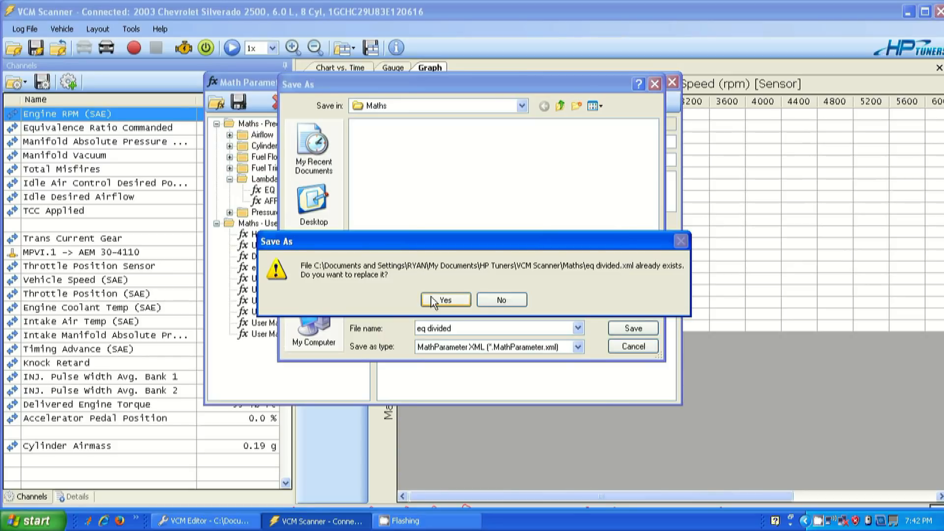
{"action": "left_click", "coordinate": [444, 300]}
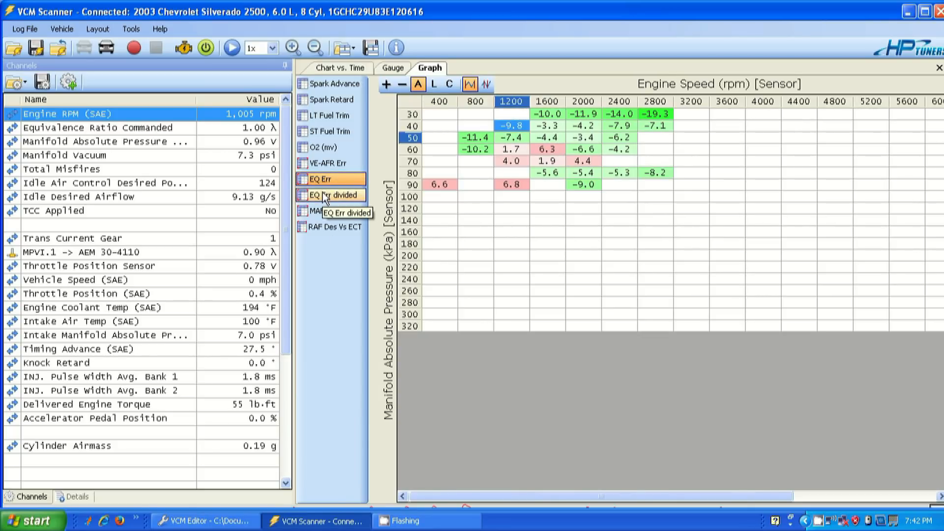
- Set the EQ Err divided histogram's parameter to eq divided [Math - User] with 0 decimals
{"action": "left_click", "coordinate": [331, 195]}
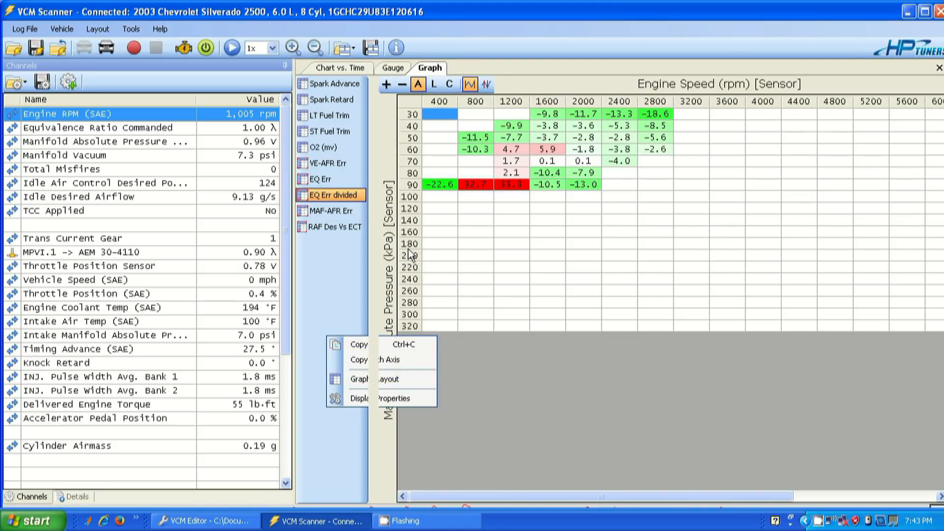
{"action": "left_click", "coordinate": [359, 398]}
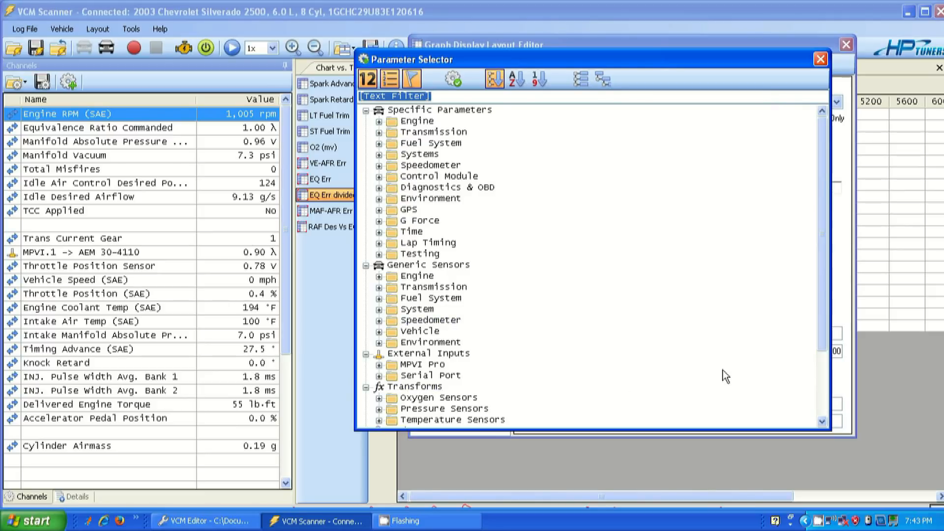
{"action": "scroll", "scroll_direction": "down", "scroll_amount": 3}
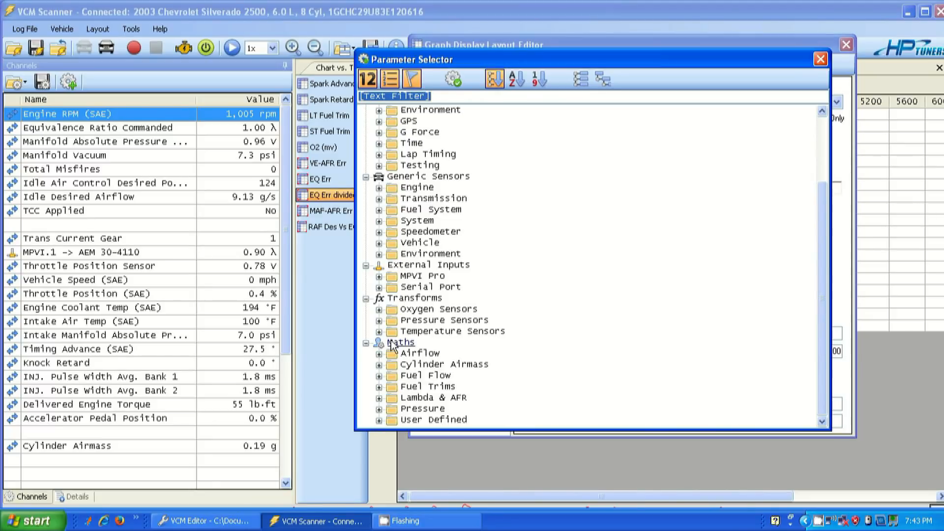
{"action": "scroll", "scroll_direction": "down", "scroll_amount": 3}
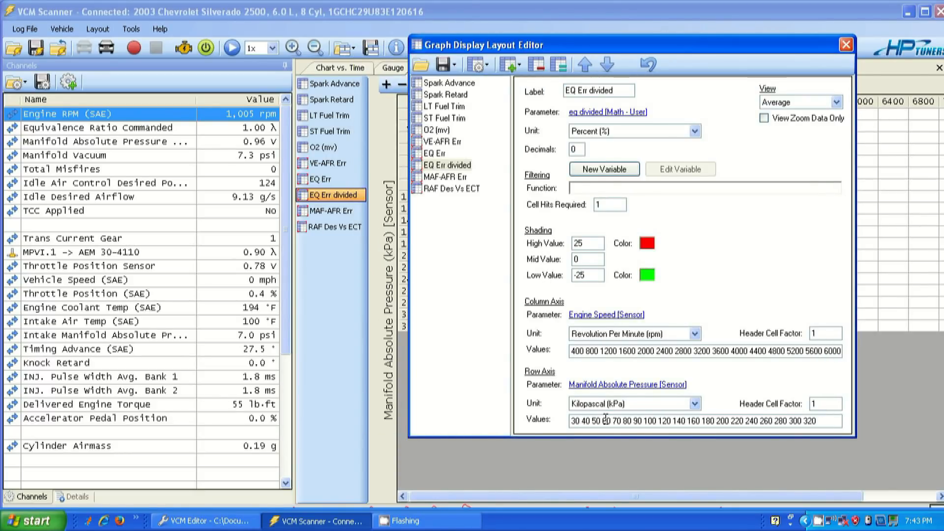
{"action": "mouse_move", "coordinate": [774, 224]}
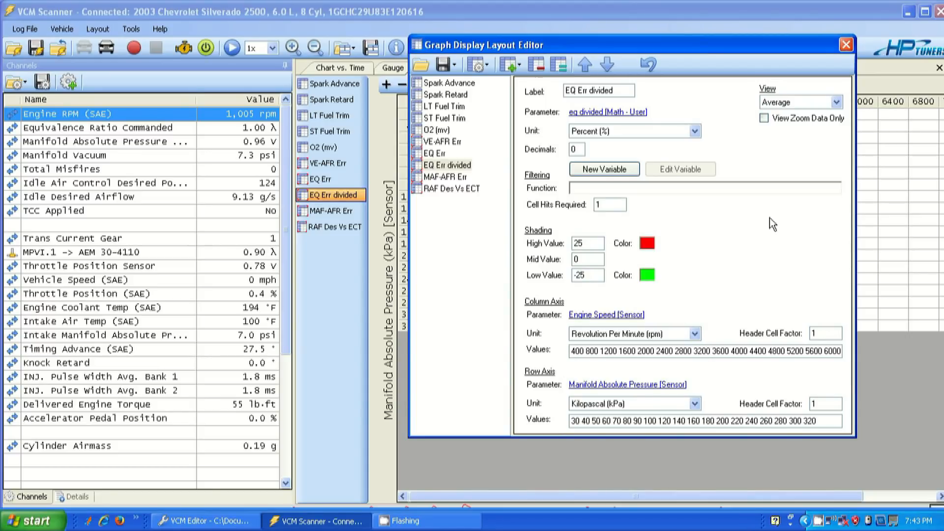
{"action": "mouse_move", "coordinate": [676, 139]}
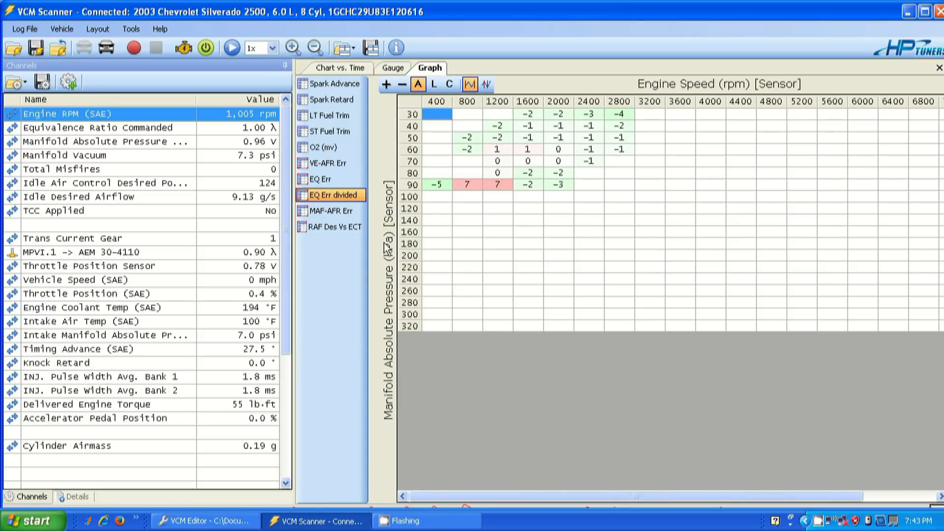
{"action": "mouse_move", "coordinate": [358, 74]}
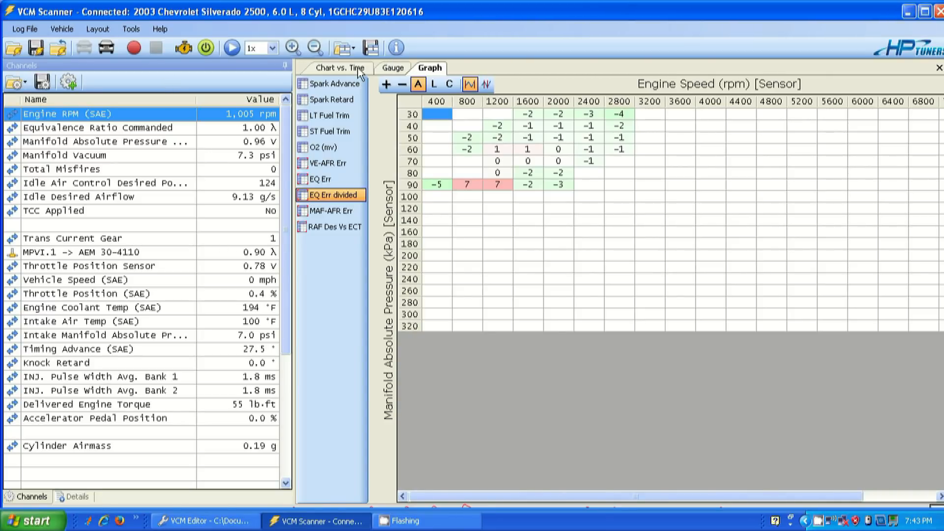
- Scan live data briefly while viewing the EQ Err and EQ Err divided histograms, then stop
{"action": "left_click", "coordinate": [133, 47]}
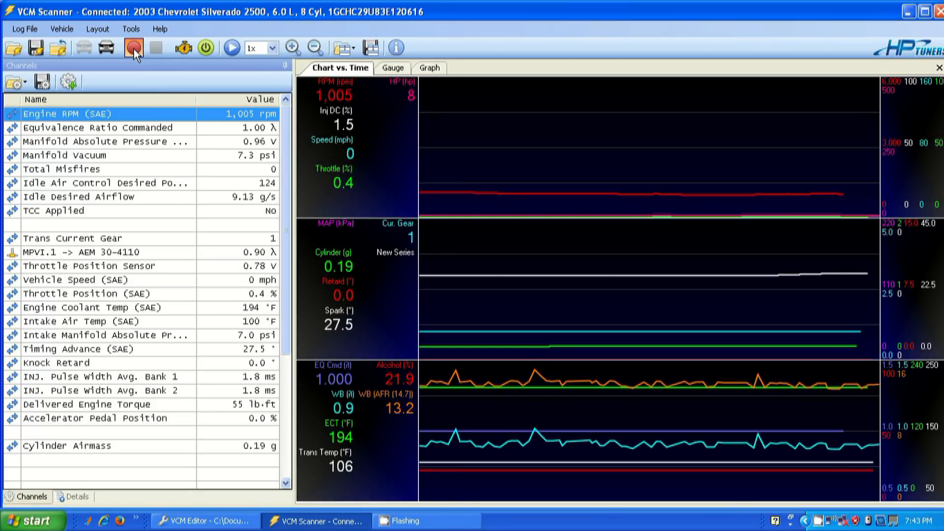
{"action": "left_click", "coordinate": [133, 47]}
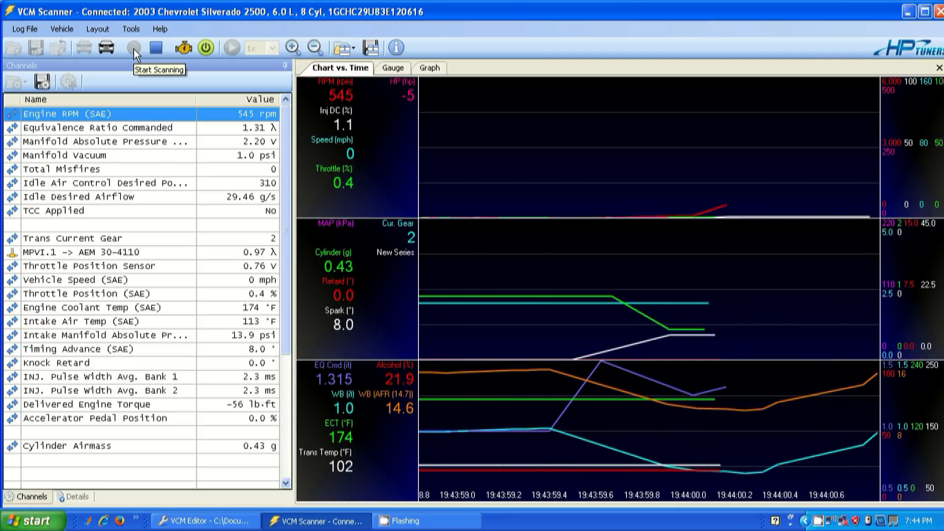
{"action": "left_click", "coordinate": [429, 67]}
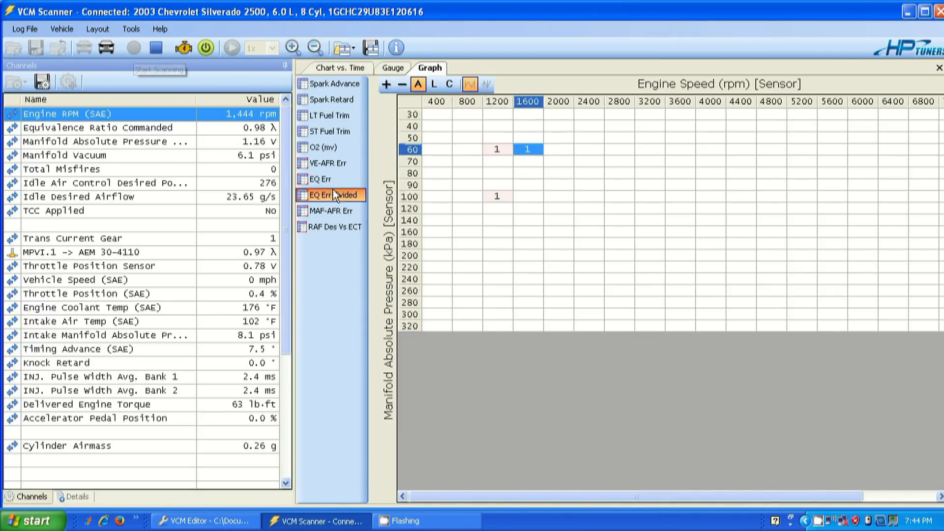
{"action": "left_click", "coordinate": [323, 179]}
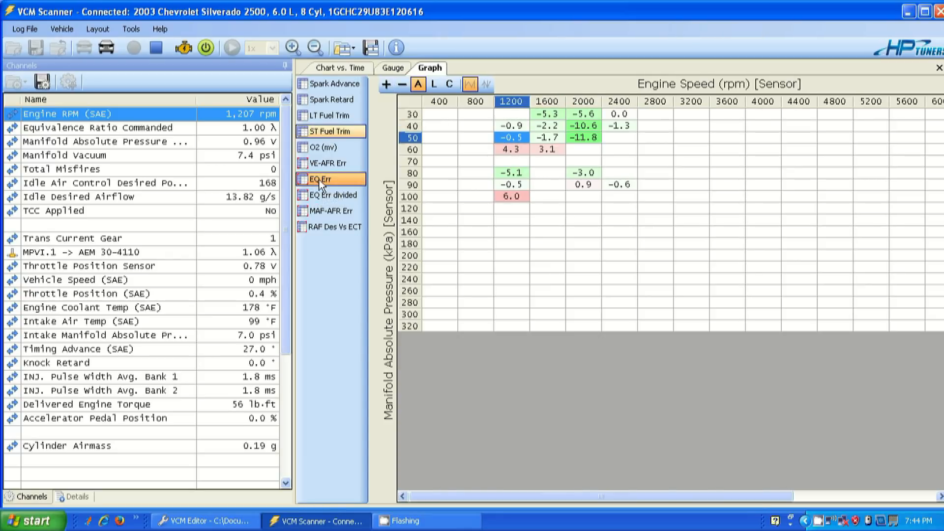
{"action": "left_click", "coordinate": [332, 195]}
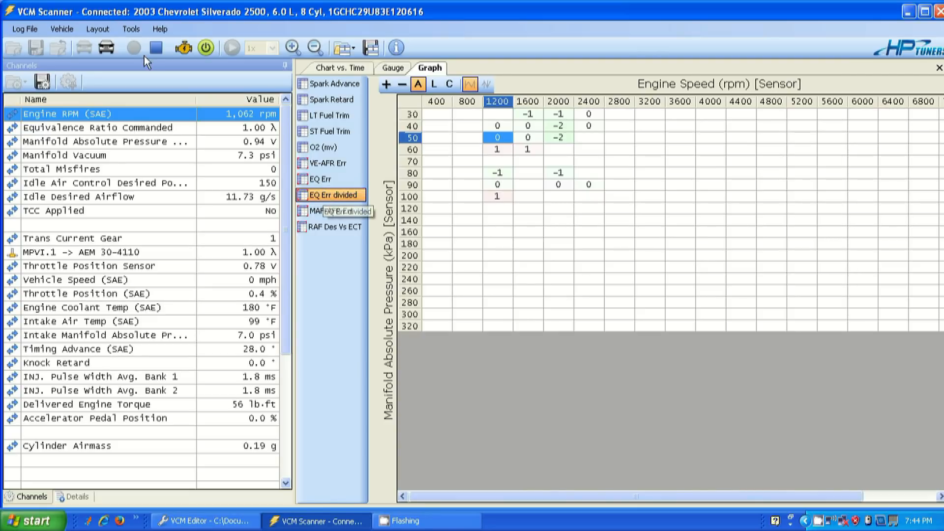
{"action": "left_click", "coordinate": [134, 48]}
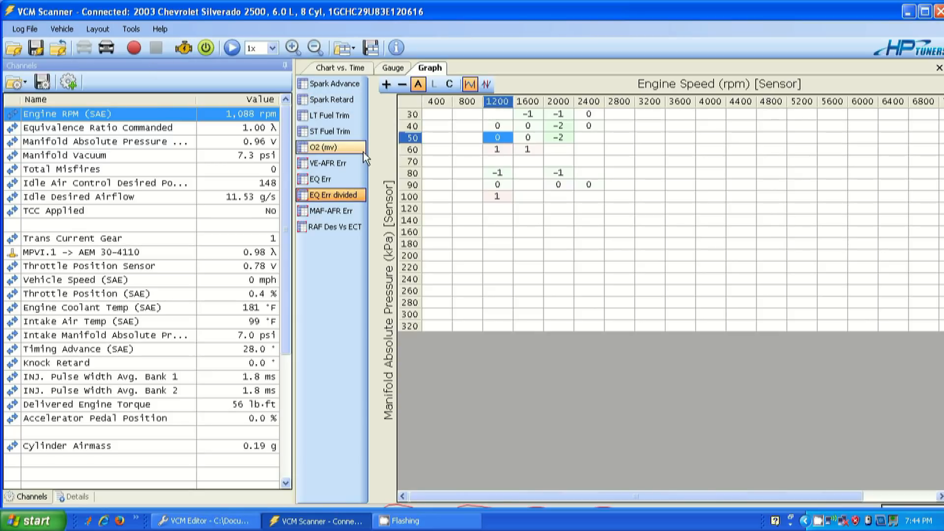
{"action": "left_click", "coordinate": [330, 179]}
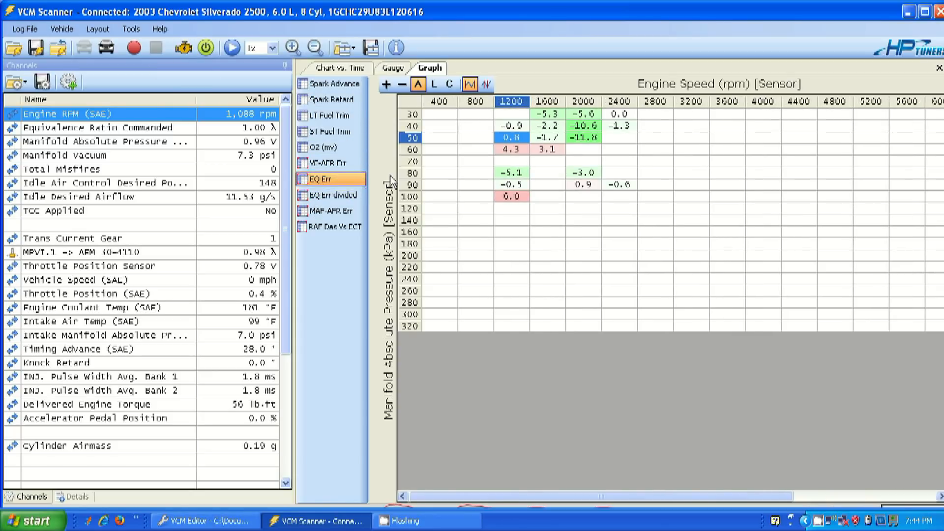
{"action": "mouse_move", "coordinate": [593, 112]}
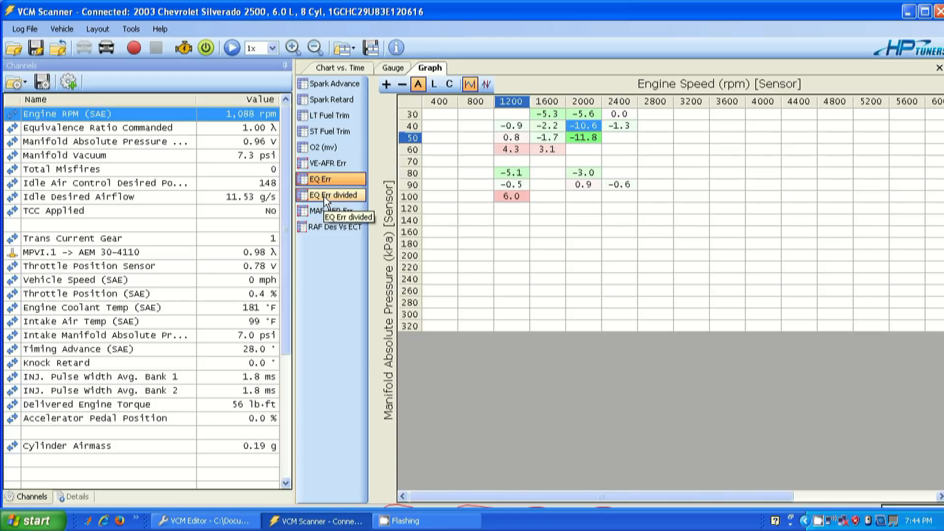
{"action": "left_click", "coordinate": [330, 195]}
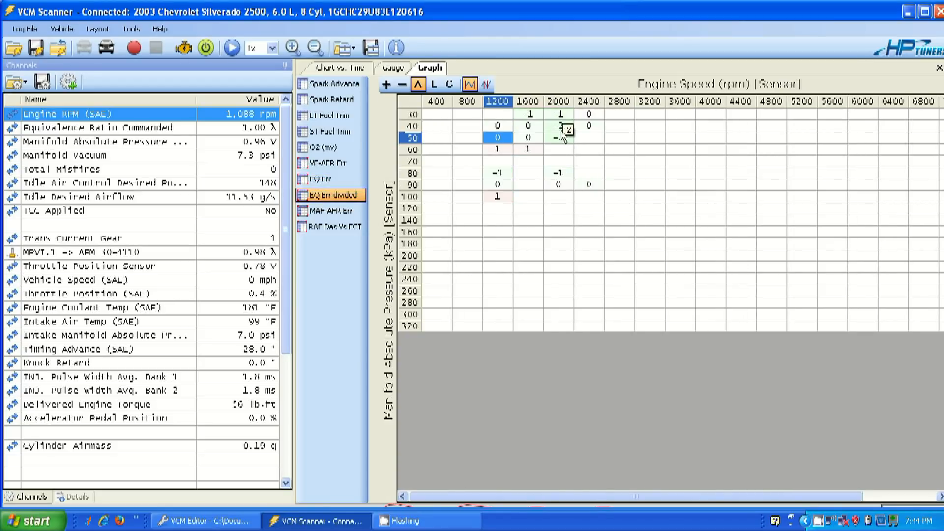
{"action": "left_click", "coordinate": [559, 126]}
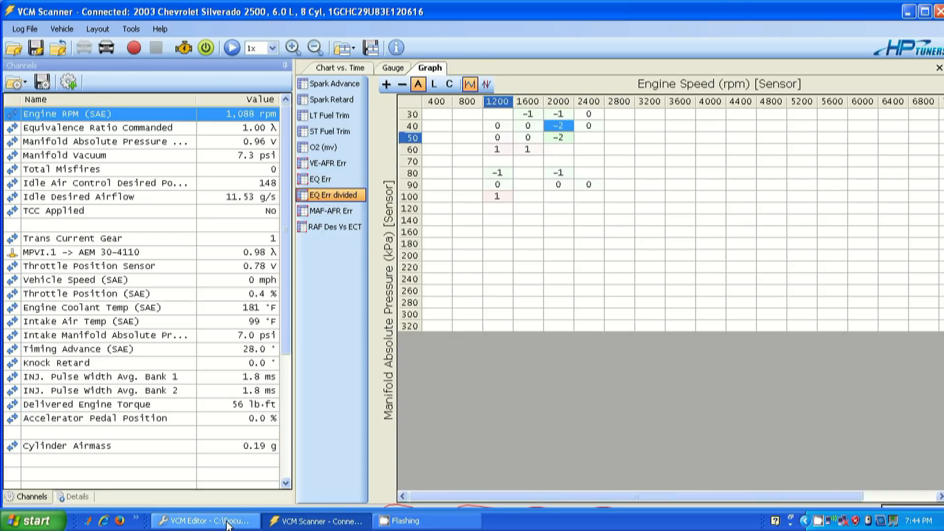
- Switch to VCM Editor's Primary VE table and select the 2000 rpm, 40 kPa cell reading 57
{"action": "left_click", "coordinate": [204, 522]}
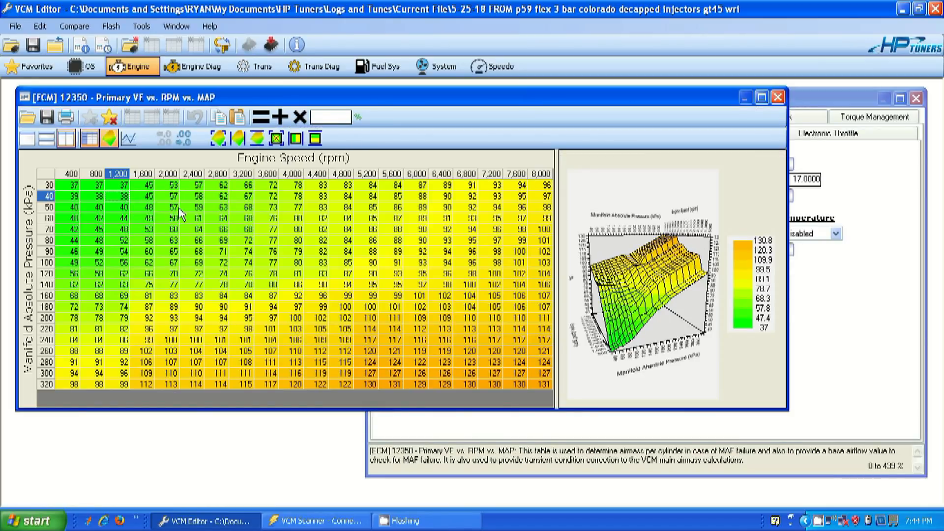
{"action": "left_click", "coordinate": [169, 195]}
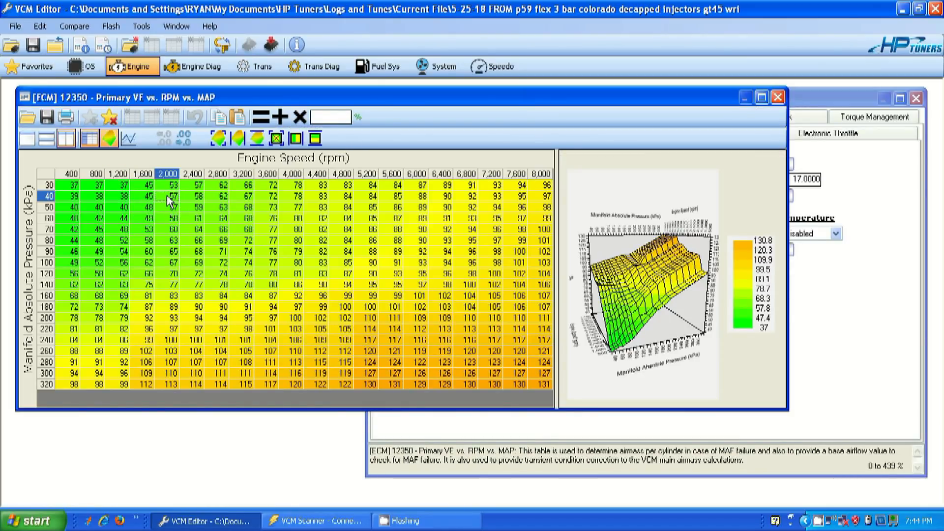